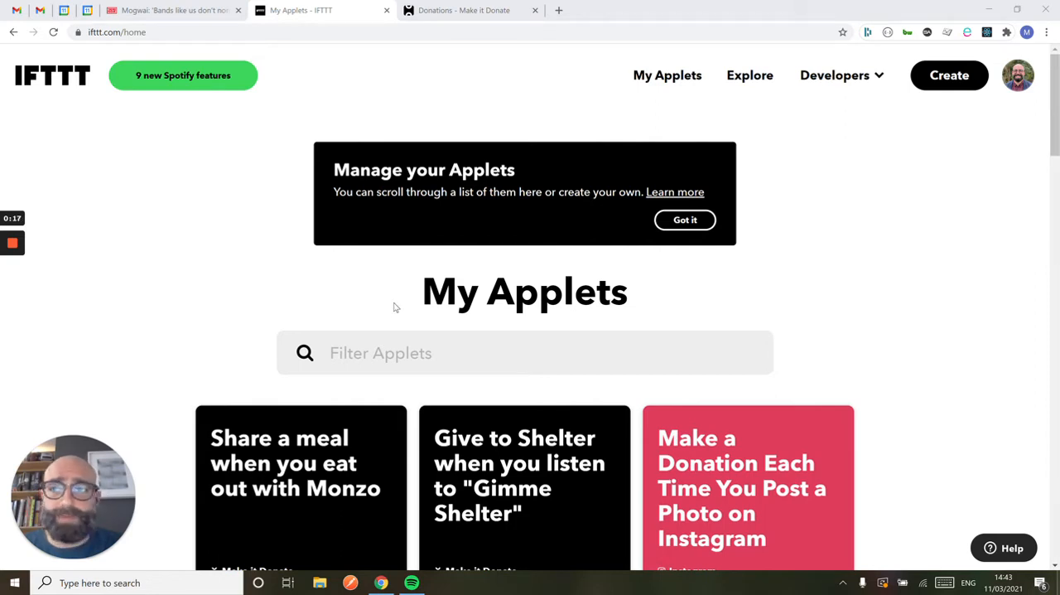
pyautogui.moveTo(396, 245)
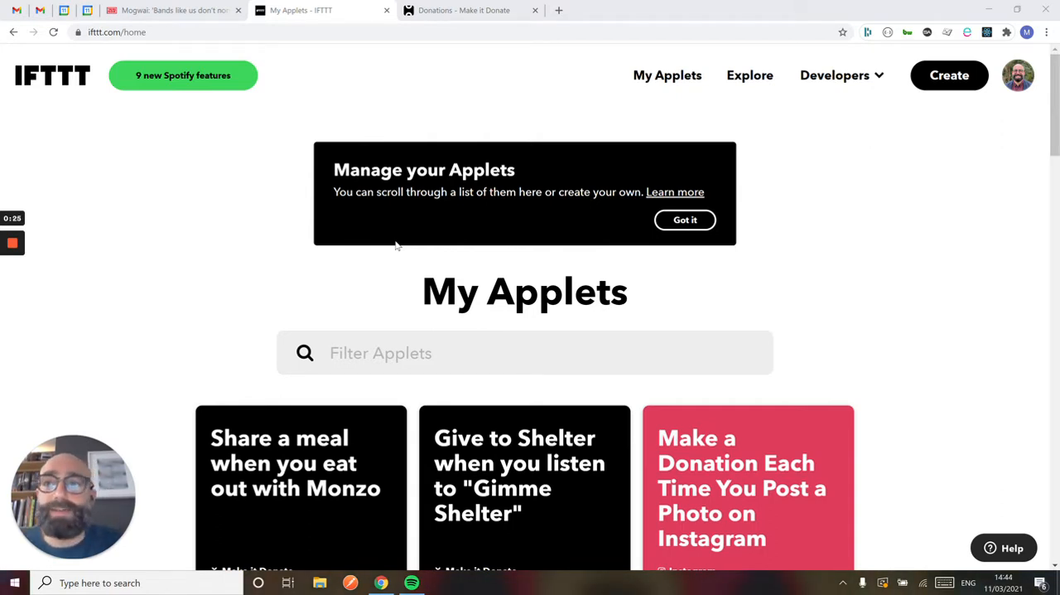
# Step: Switch to the Big Issue article on Mogwai's Stuart Braithwaite and scroll back to its headline
pyautogui.click(166, 10)
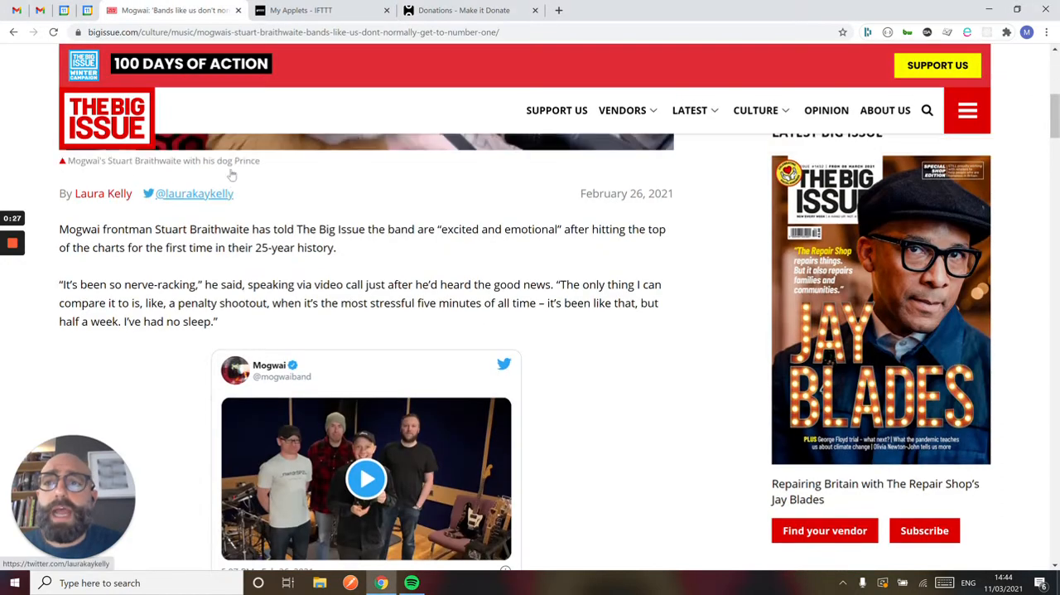
pyautogui.scroll(3)
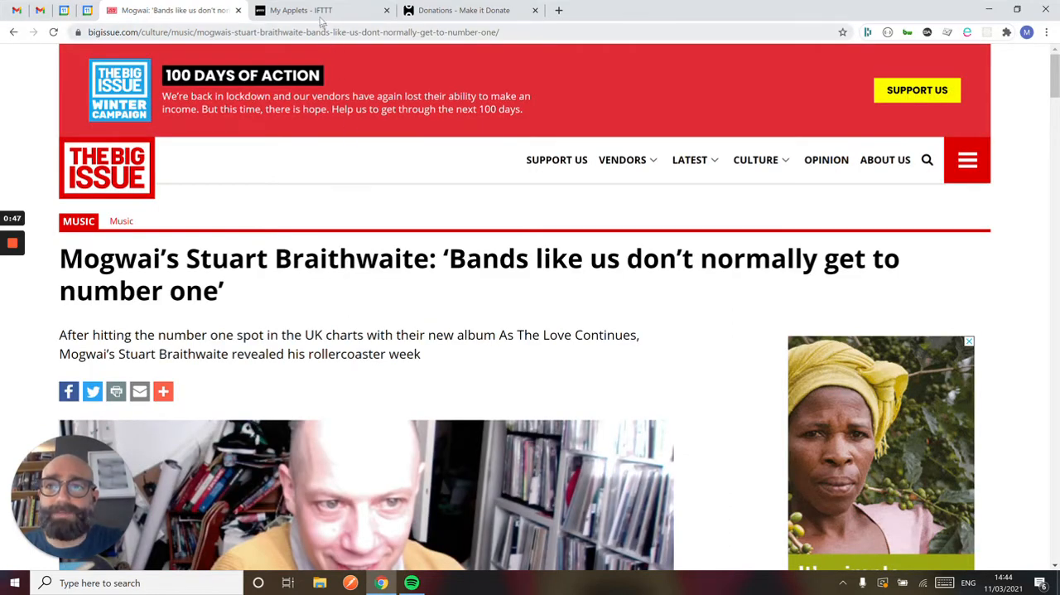
# Step: Return to the 'My Applets - IFTTT' tab with the donation applet cards
pyautogui.click(323, 10)
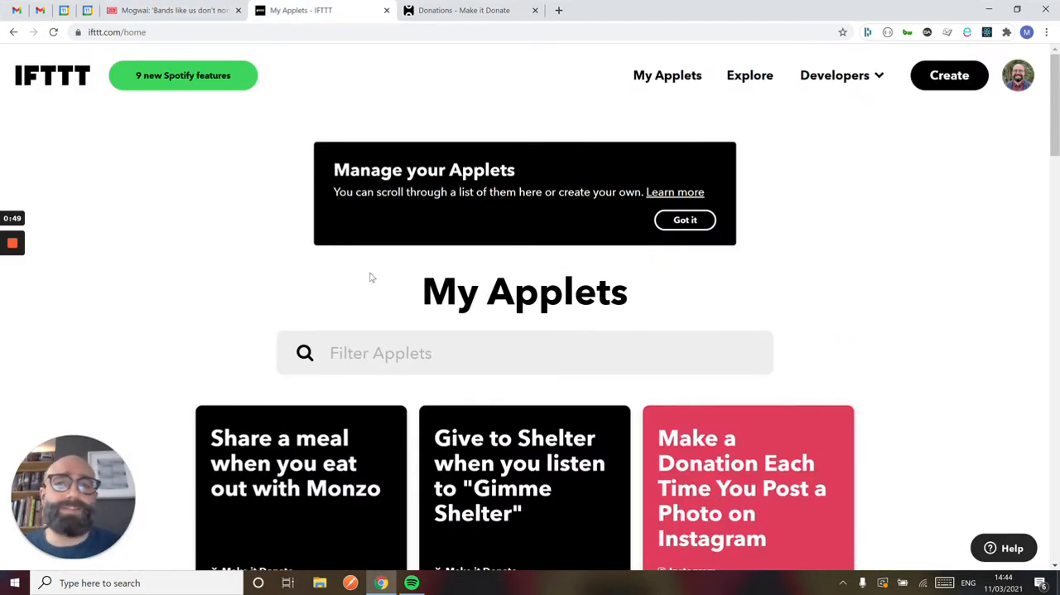
pyautogui.moveTo(944, 90)
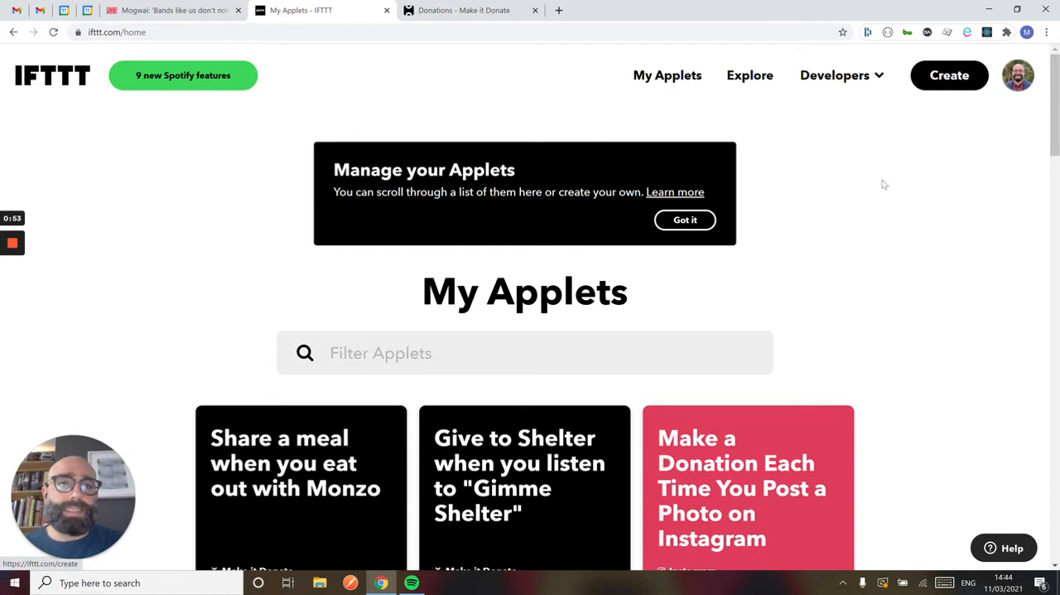
pyautogui.moveTo(852, 234)
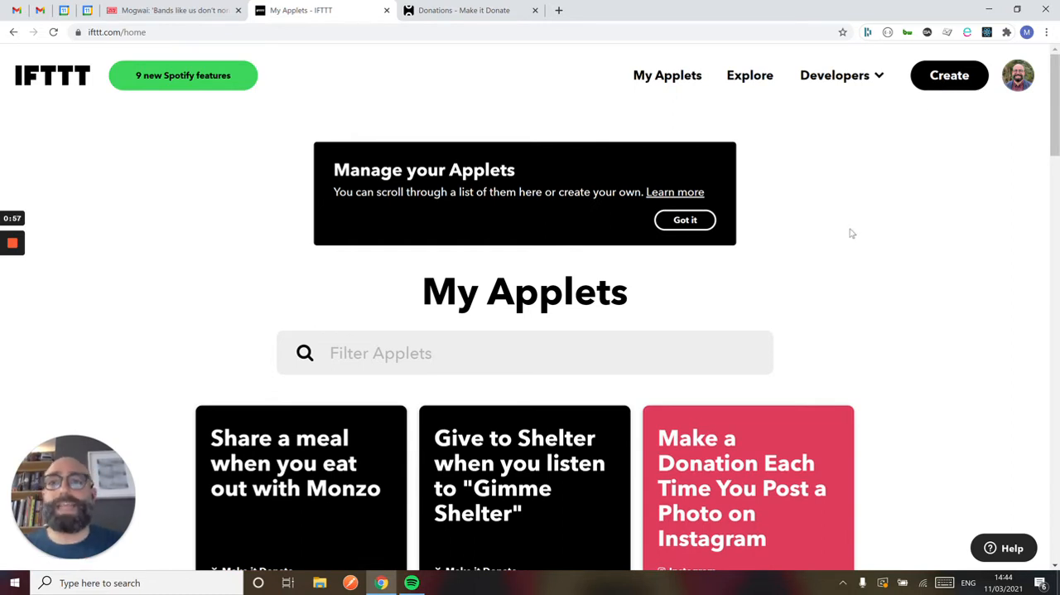
pyautogui.moveTo(949, 75)
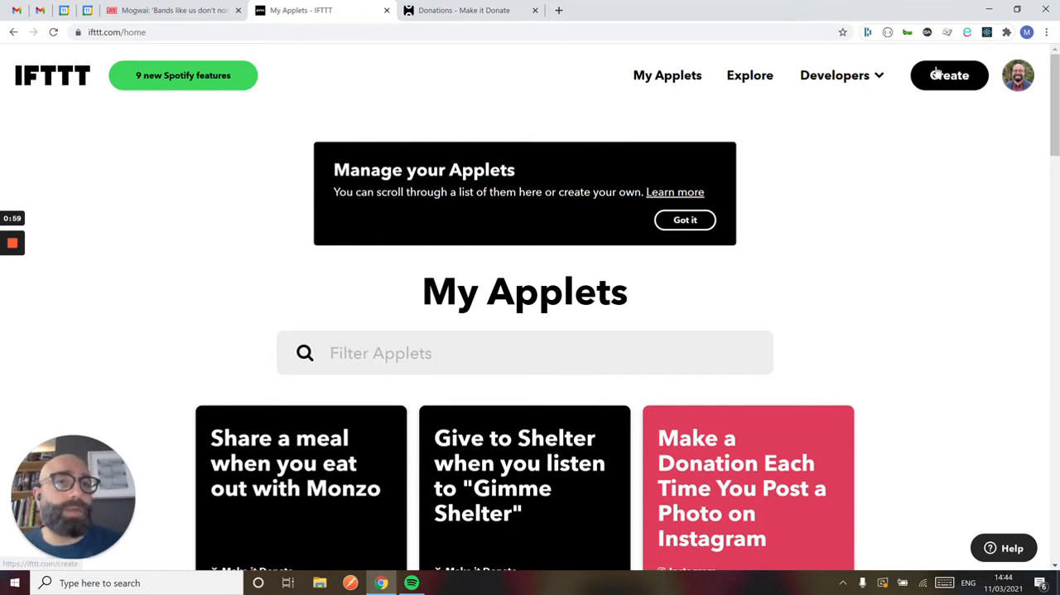
# Step: Create a new applet using Spotify's 'New recently played track' as the If trigger
pyautogui.click(949, 75)
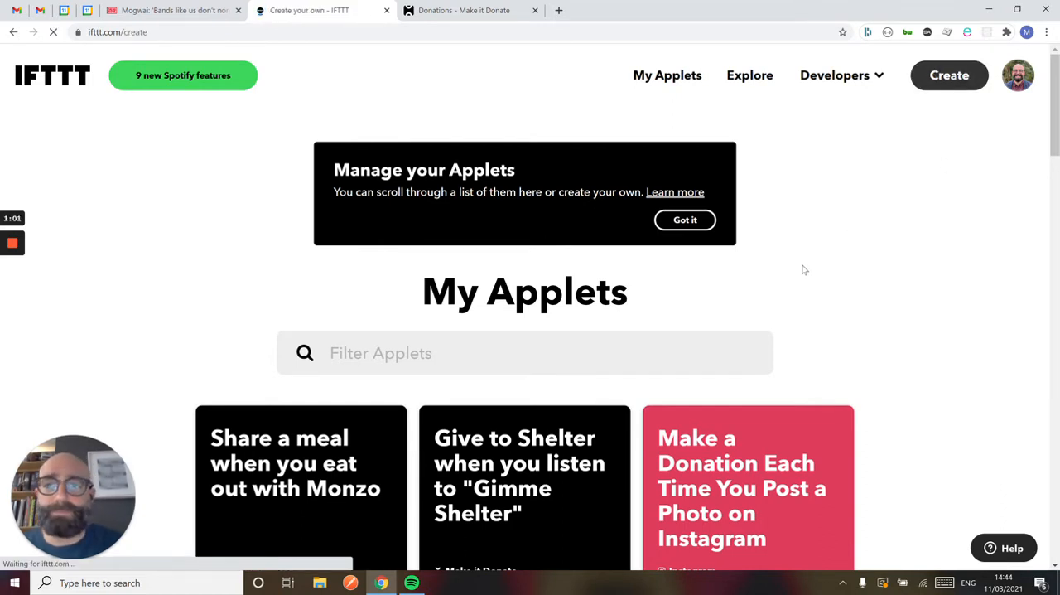
pyautogui.click(950, 75)
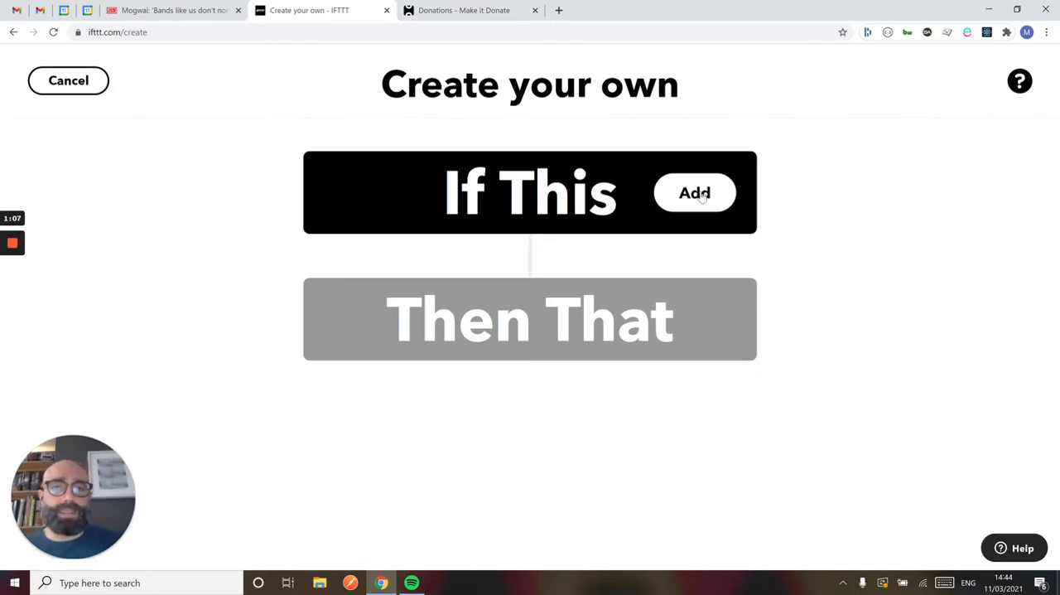
pyautogui.click(694, 192)
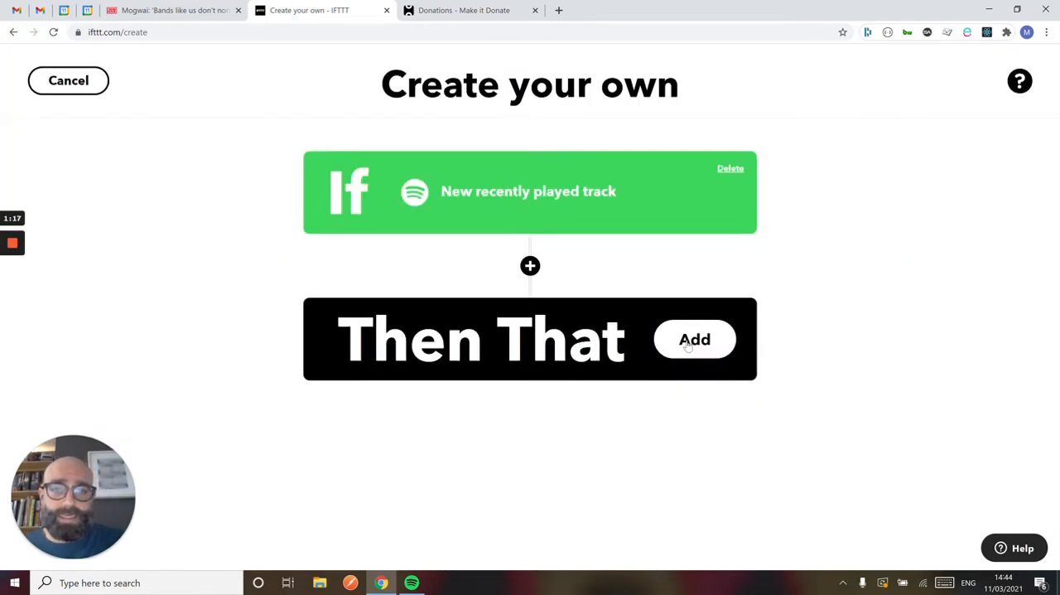
# Step: Set the Then action to Make it Donate's 'Make a donation' with a 5 pence amount
pyautogui.click(694, 339)
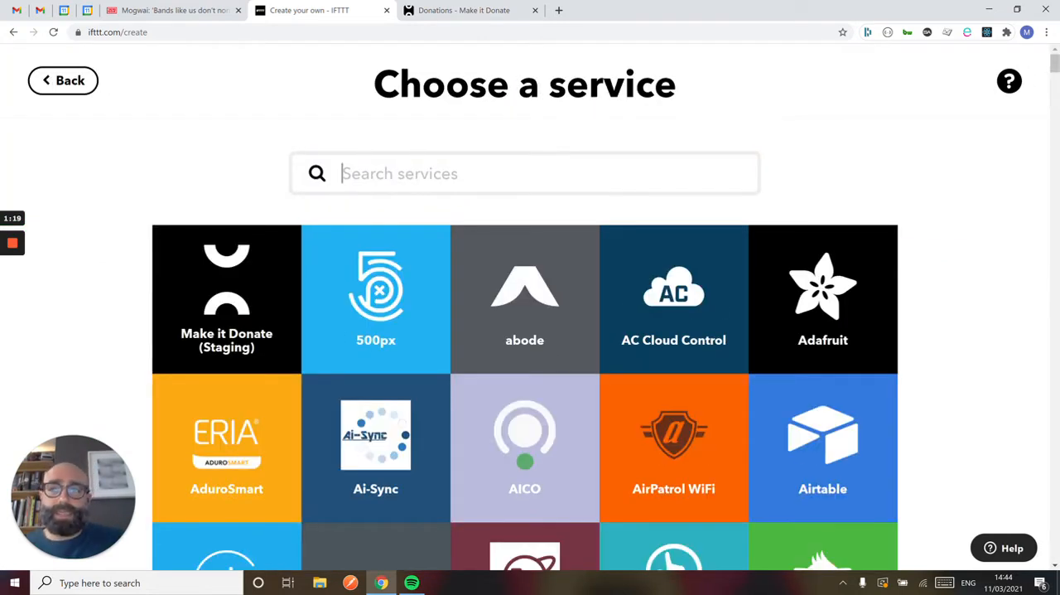
pyautogui.write('MAke')
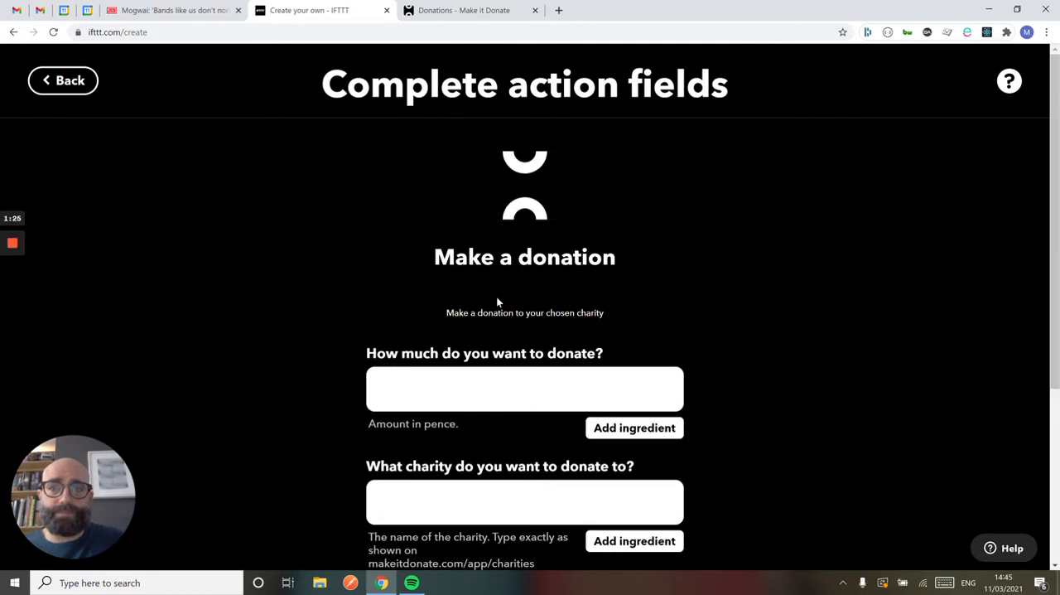
pyautogui.scroll(-3)
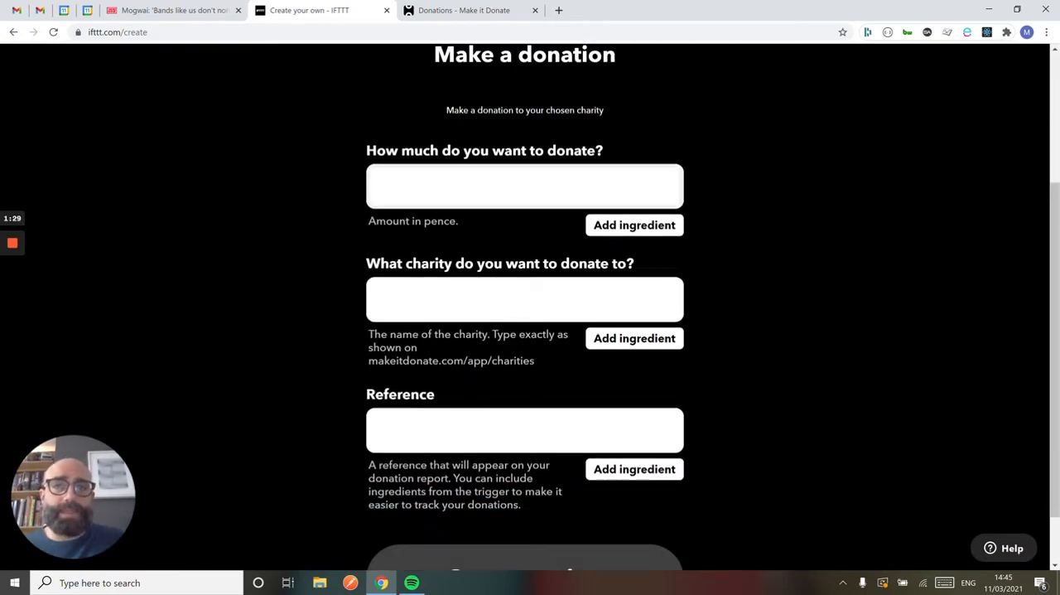
pyautogui.click(524, 185)
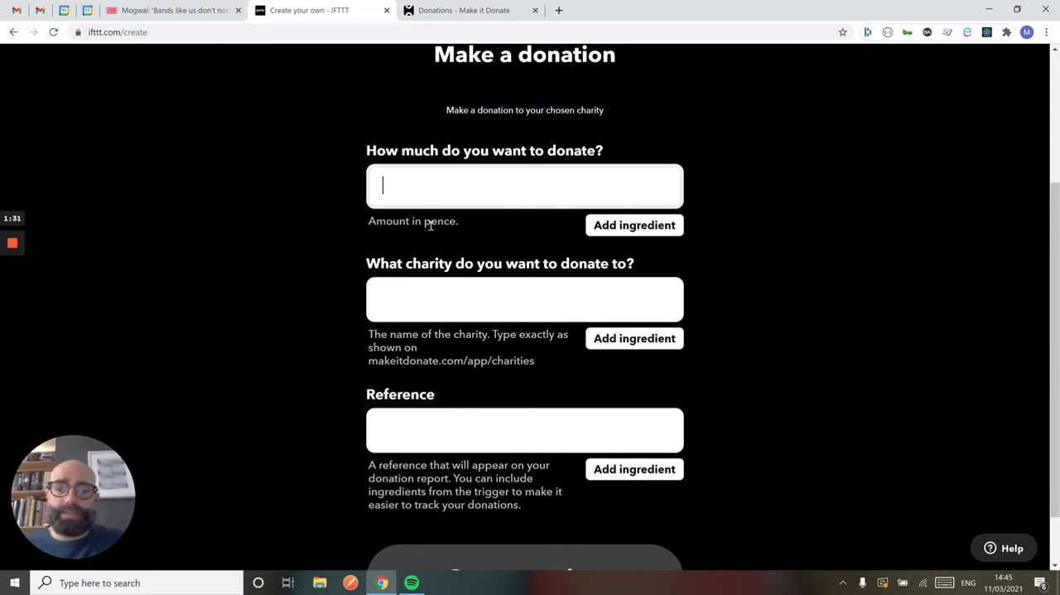
pyautogui.write('5')
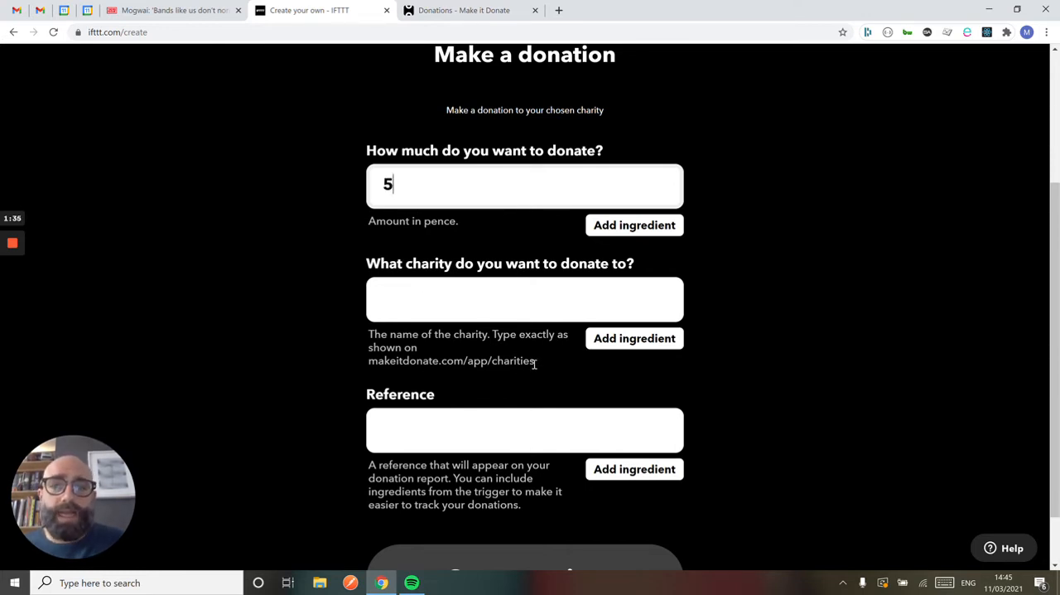
pyautogui.moveTo(536, 368)
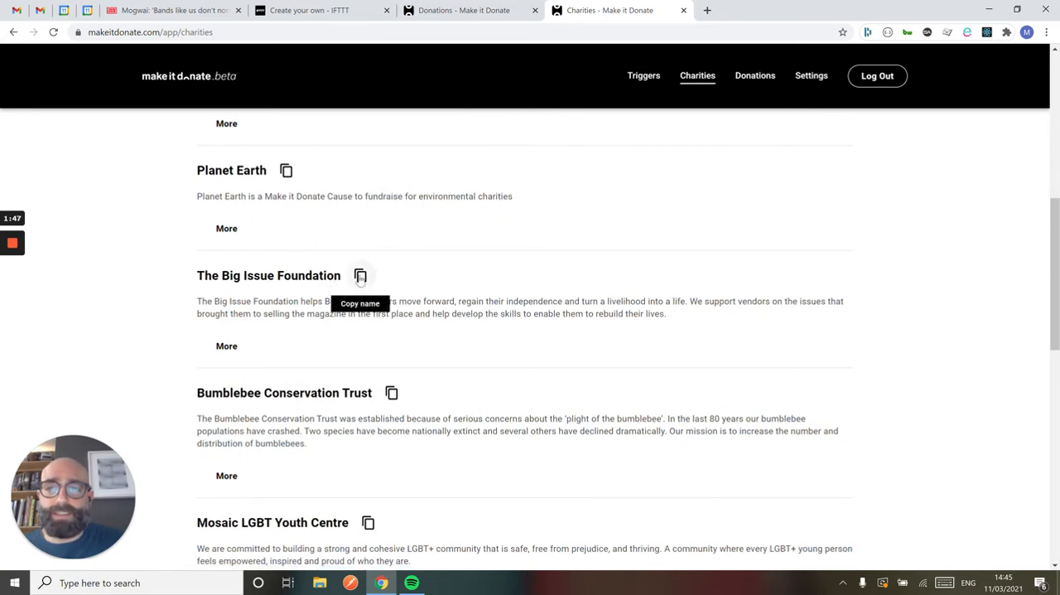
# Step: Copy The Big Issue Foundation's exact name from Make it Donate's charities list
pyautogui.click(359, 275)
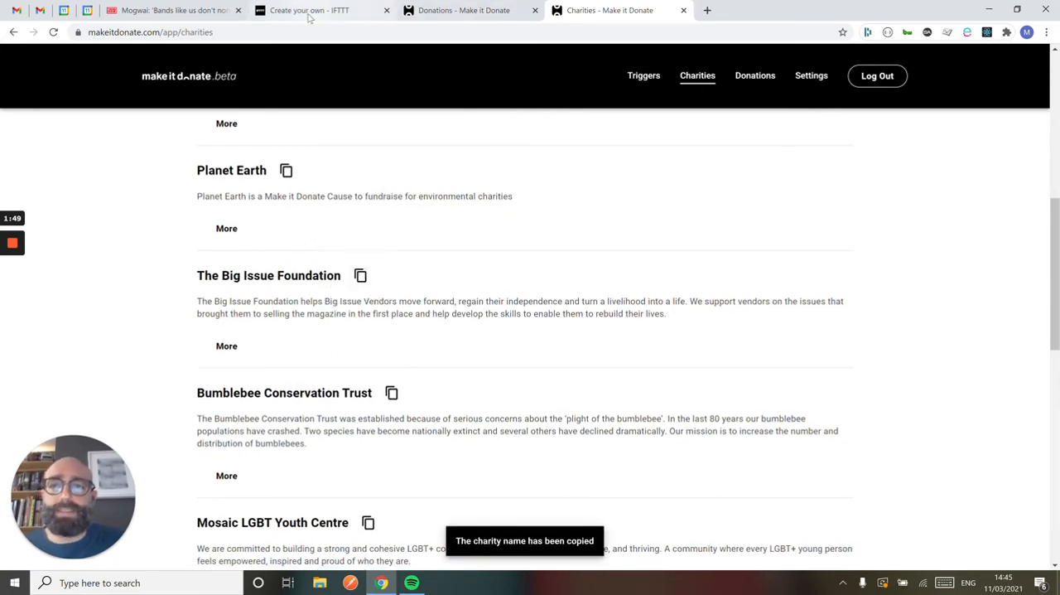
# Step: Back in the applet, insert the Spotify TrackName ingredient into the donation Reference
pyautogui.click(309, 10)
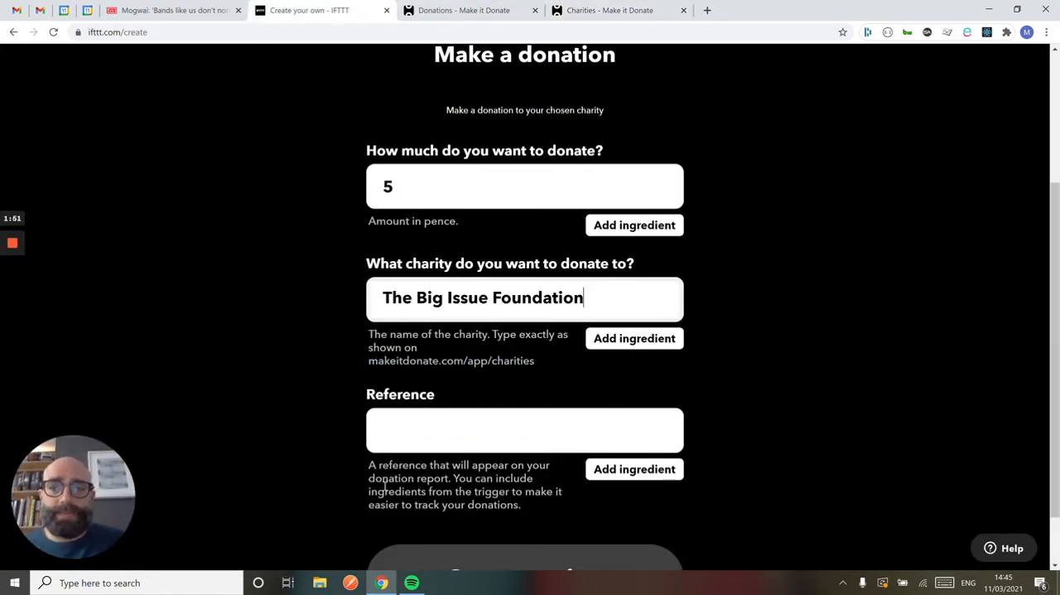
pyautogui.click(525, 429)
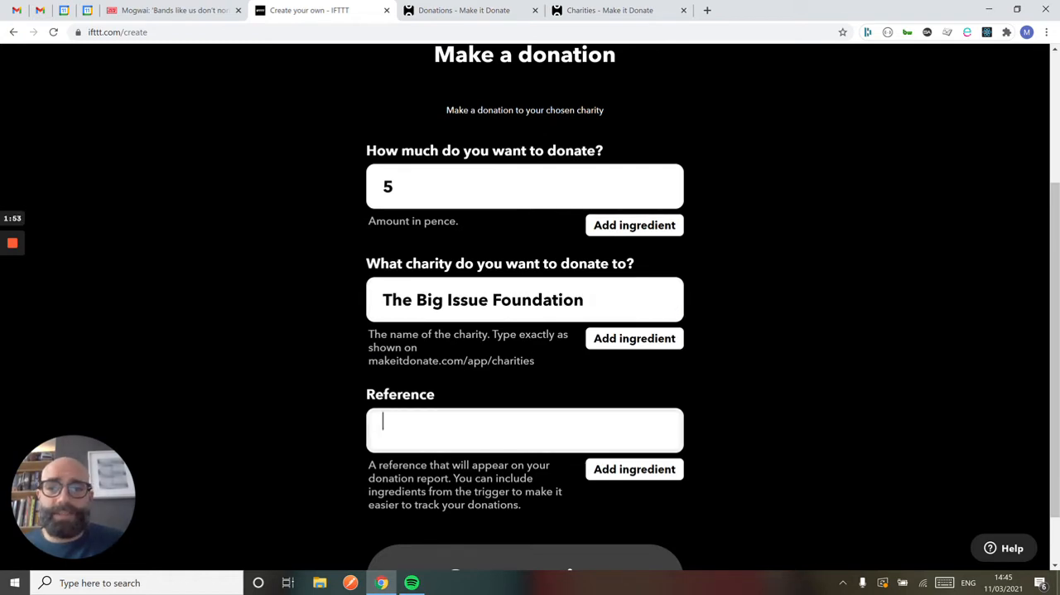
pyautogui.scroll(-3)
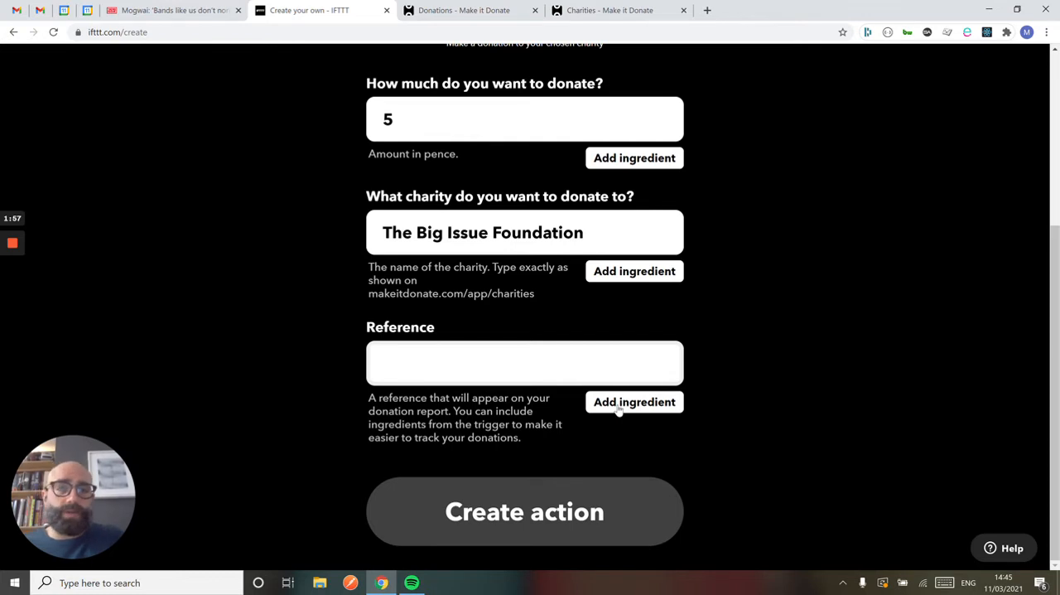
pyautogui.click(635, 402)
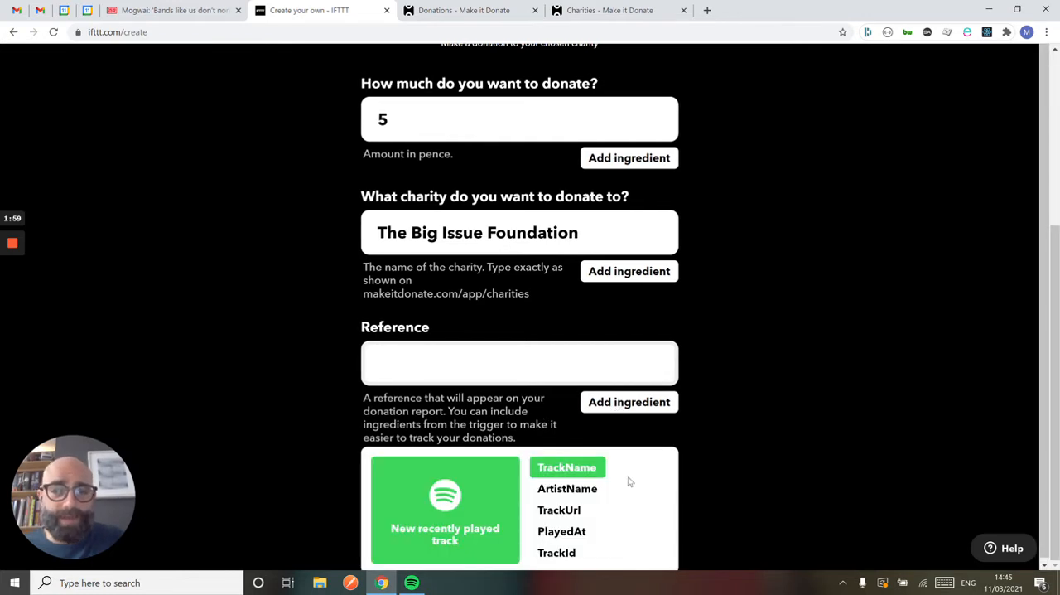
pyautogui.click(567, 467)
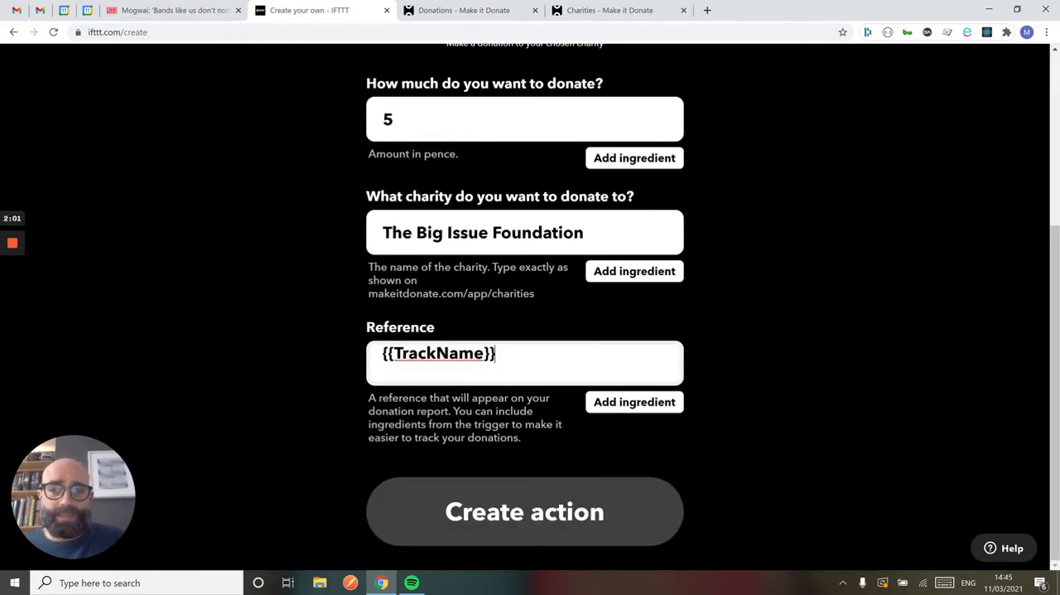
# Step: Add 'by Mogwai Making a donation to the big issue' after the track name, correcting a typo
pyautogui.write('by Mog')
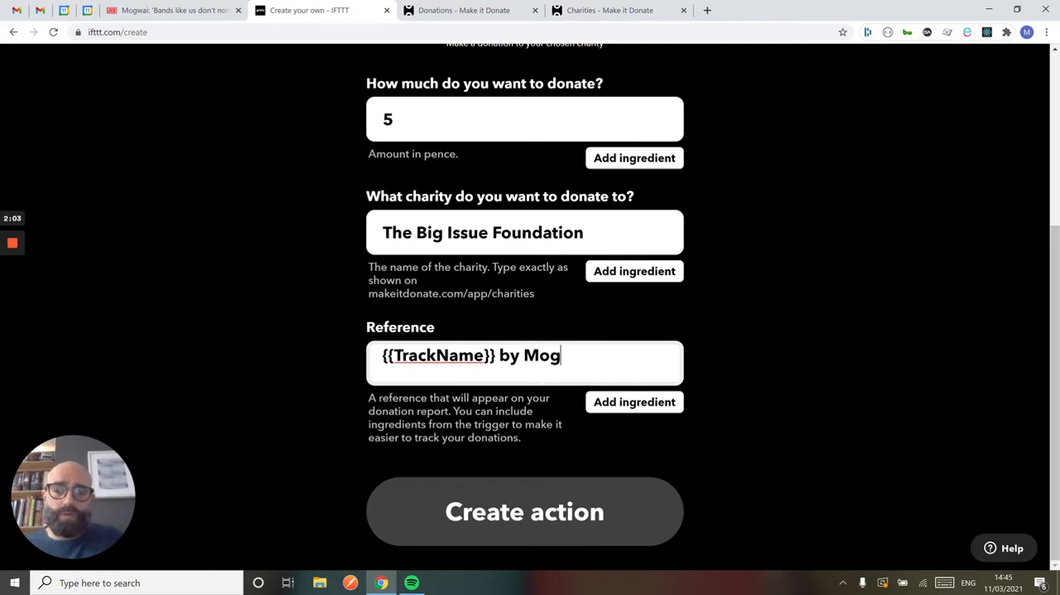
pyautogui.write('wai M')
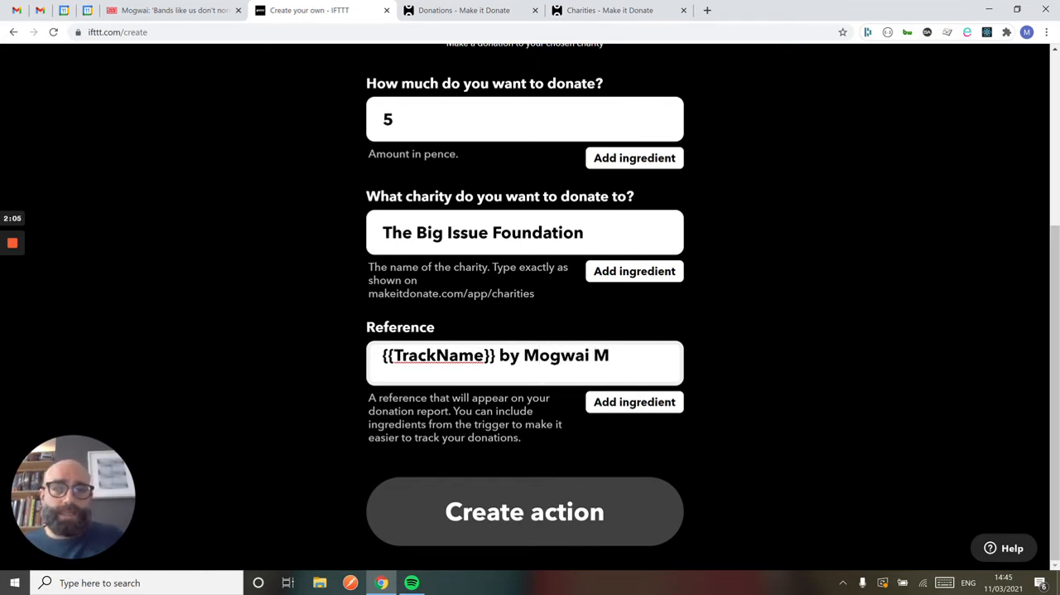
pyautogui.write('aking a d')
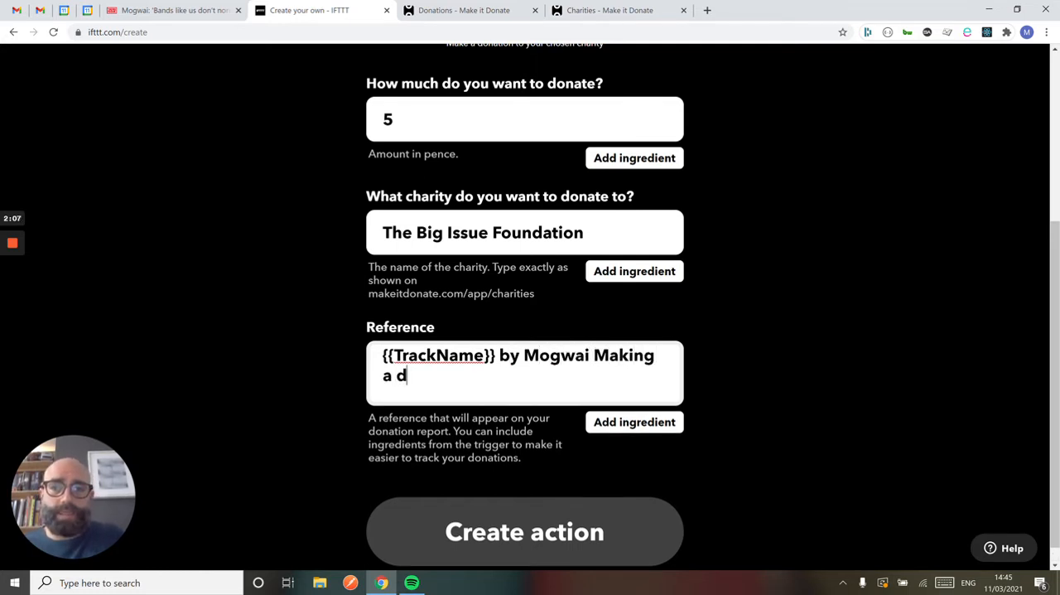
pyautogui.write('onation ti')
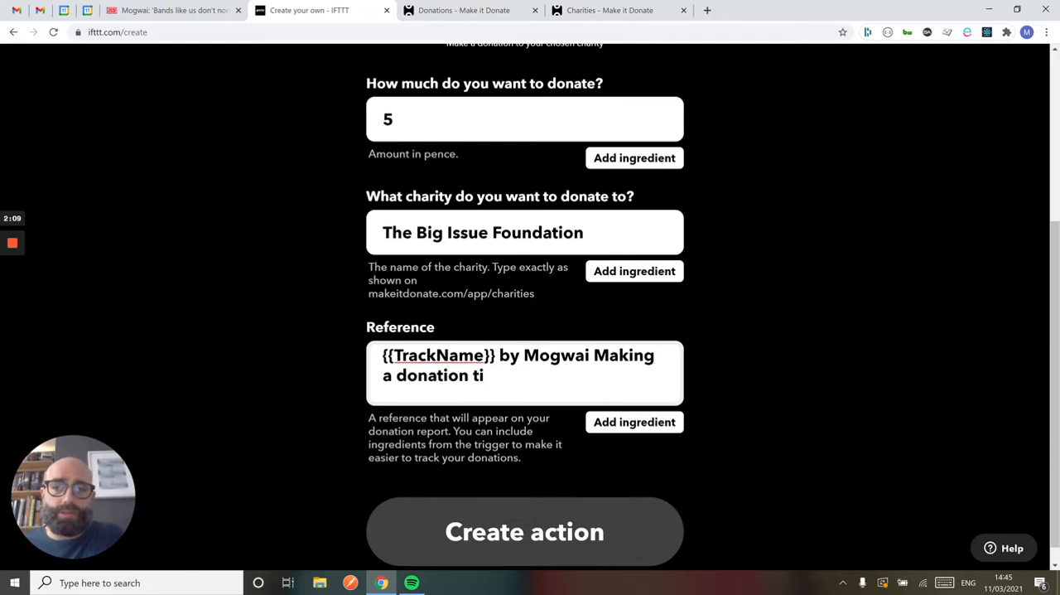
pyautogui.press('Backspace')
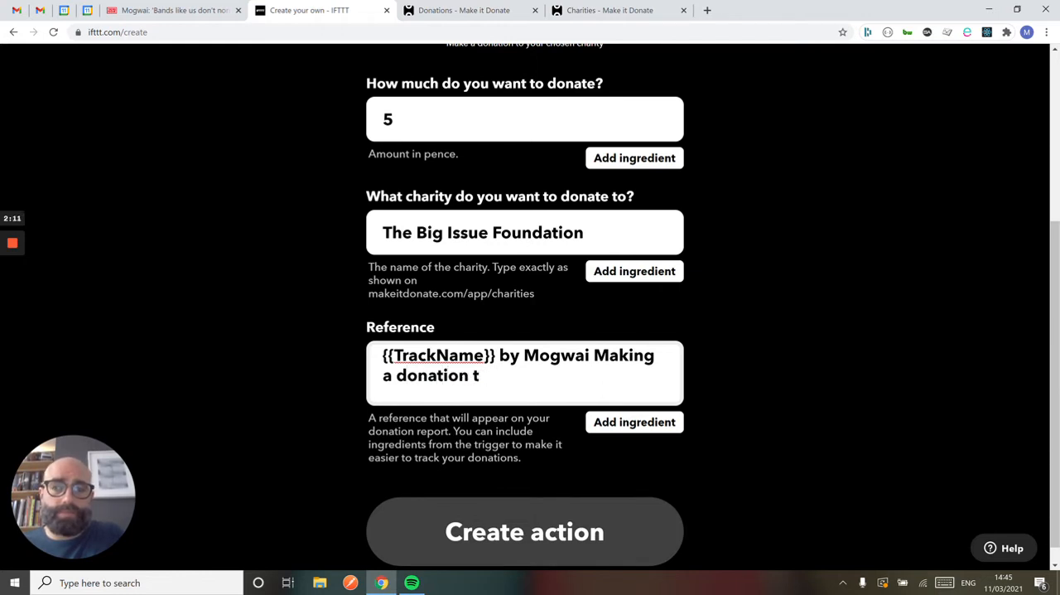
pyautogui.write('o the b')
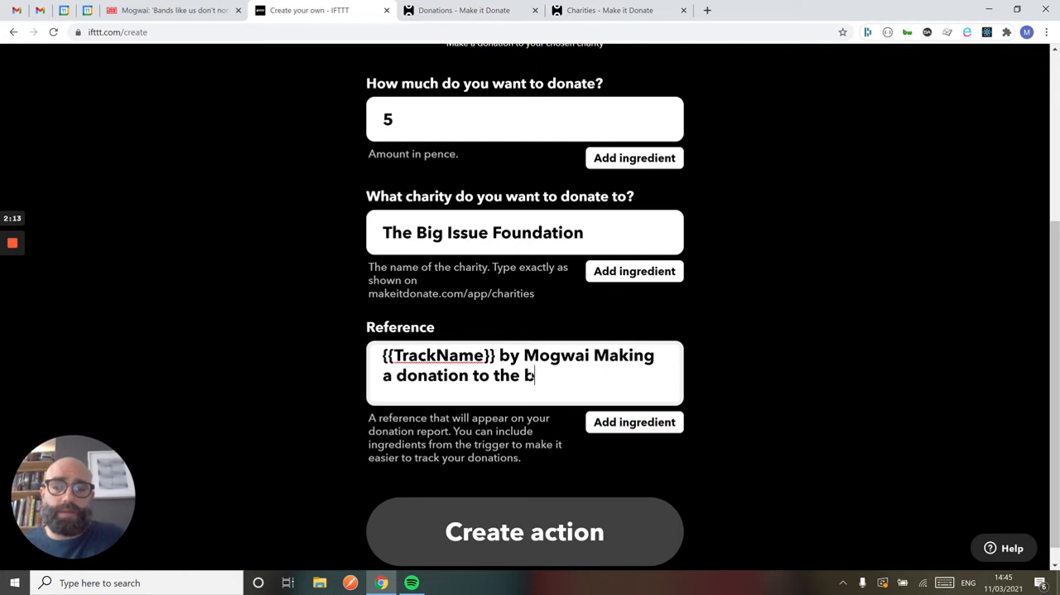
pyautogui.write('ig issue')
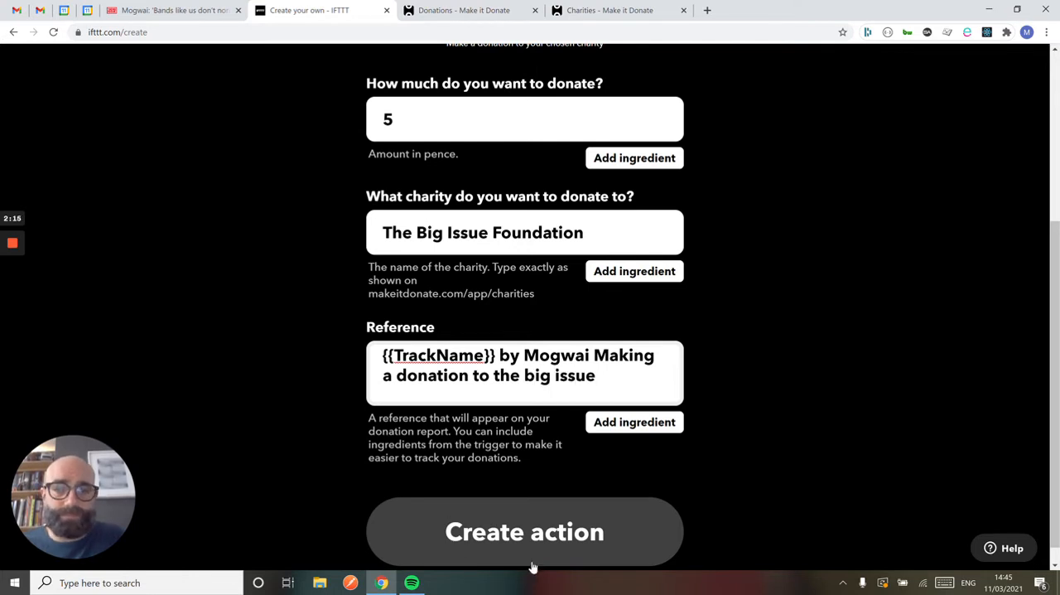
# Step: Save the Make it Donate action, completing the track-trigger-to-donation applet
pyautogui.click(524, 531)
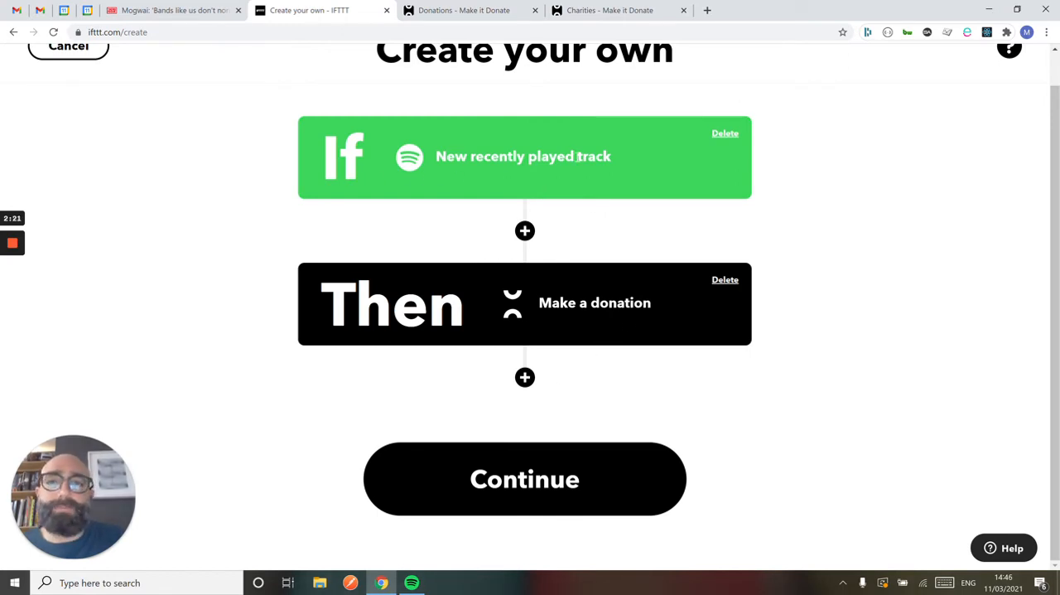
pyautogui.moveTo(356, 225)
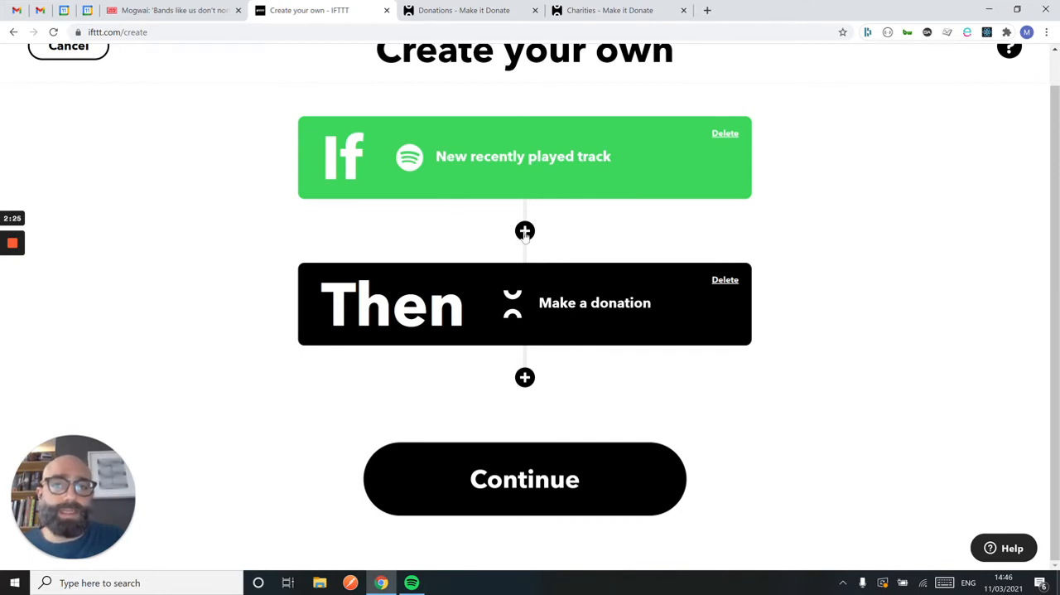
pyautogui.moveTo(525, 230)
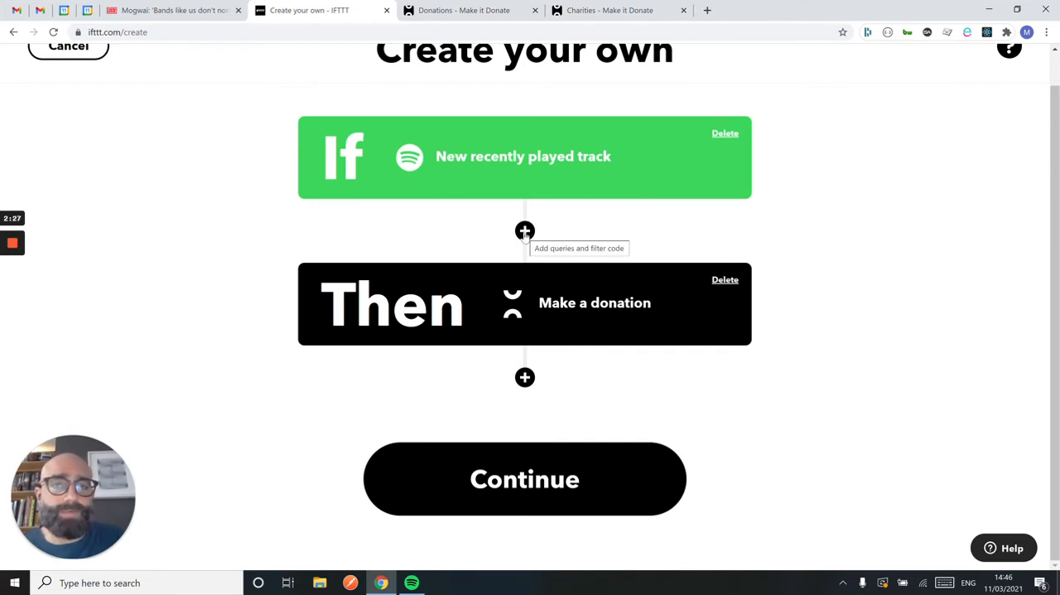
# Step: Start a filter code step and select the Spotify ArtistName ingredient for reuse
pyautogui.click(524, 231)
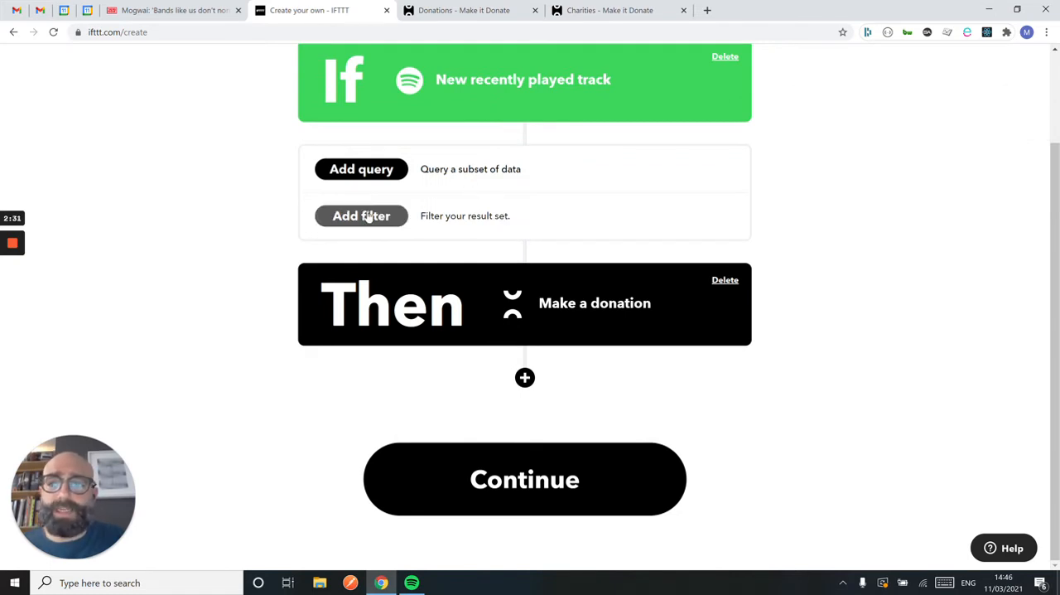
pyautogui.scroll(-3)
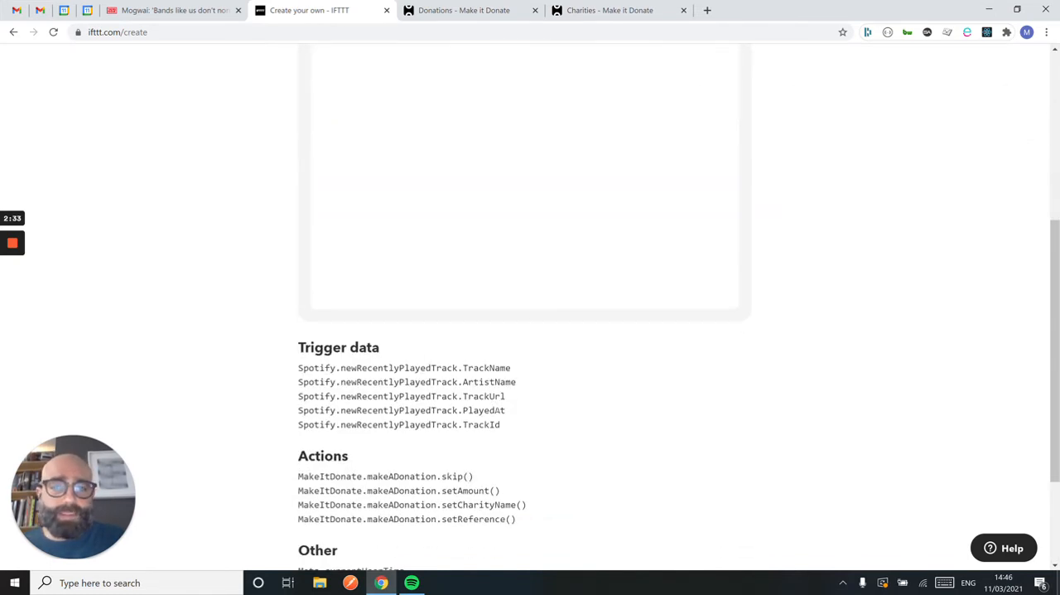
pyautogui.doubleClick(427, 382)
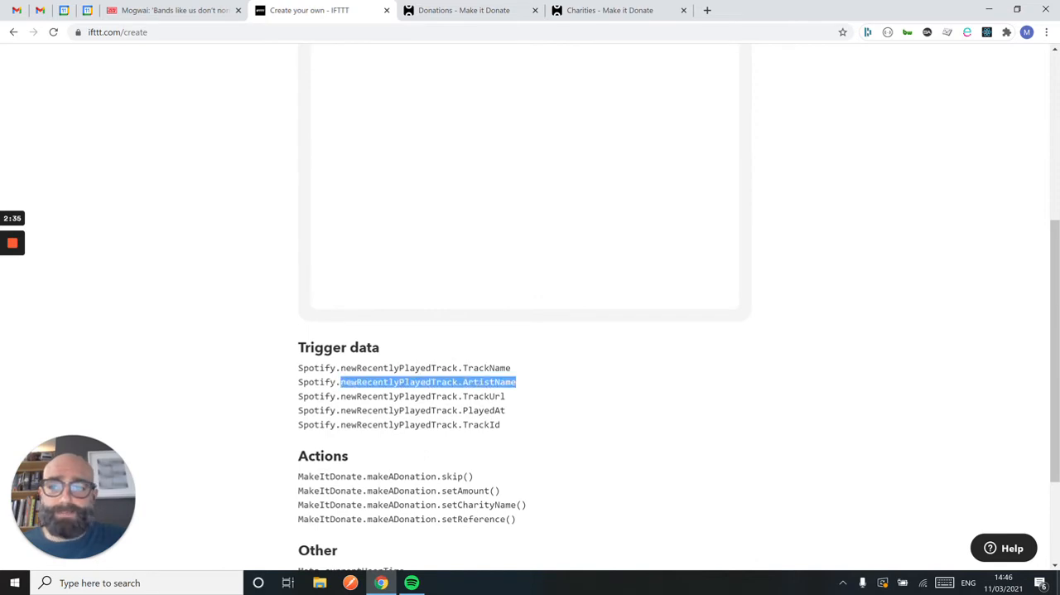
pyautogui.scroll(3)
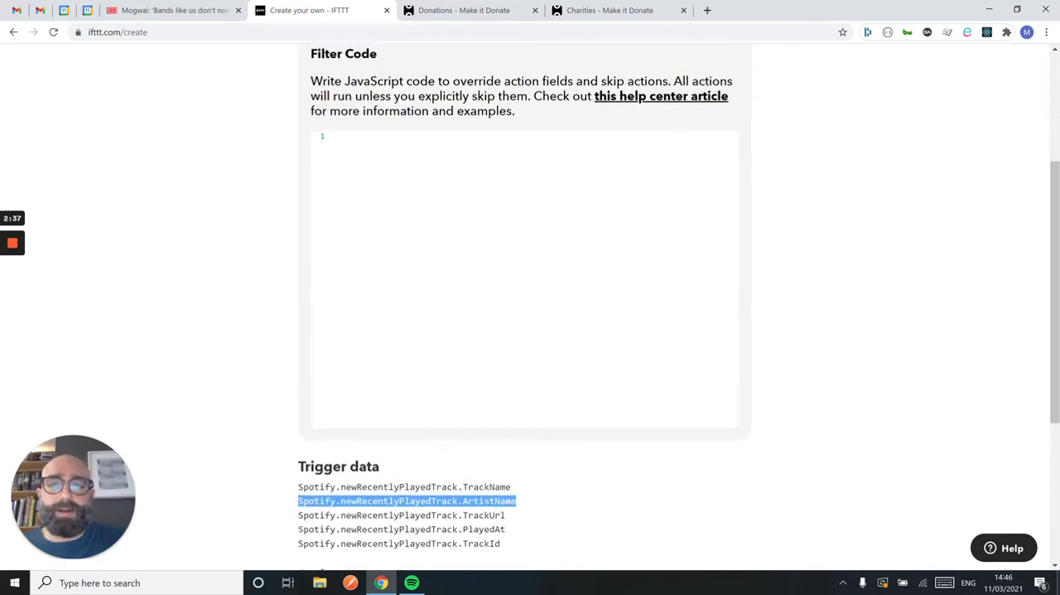
# Step: Write and save a filter calling MakeItDonate.makeADonation.skip() when ArtistName != "Mogwai"
pyautogui.write('if')
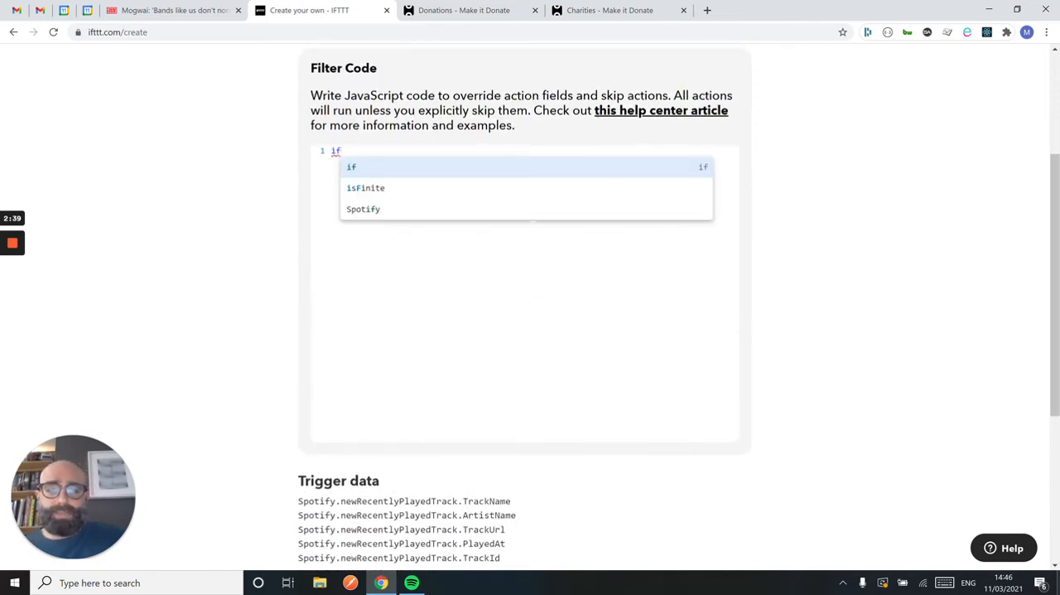
pyautogui.write('(Spotify.newRecentlyPlayedTrack.ArtistName)')
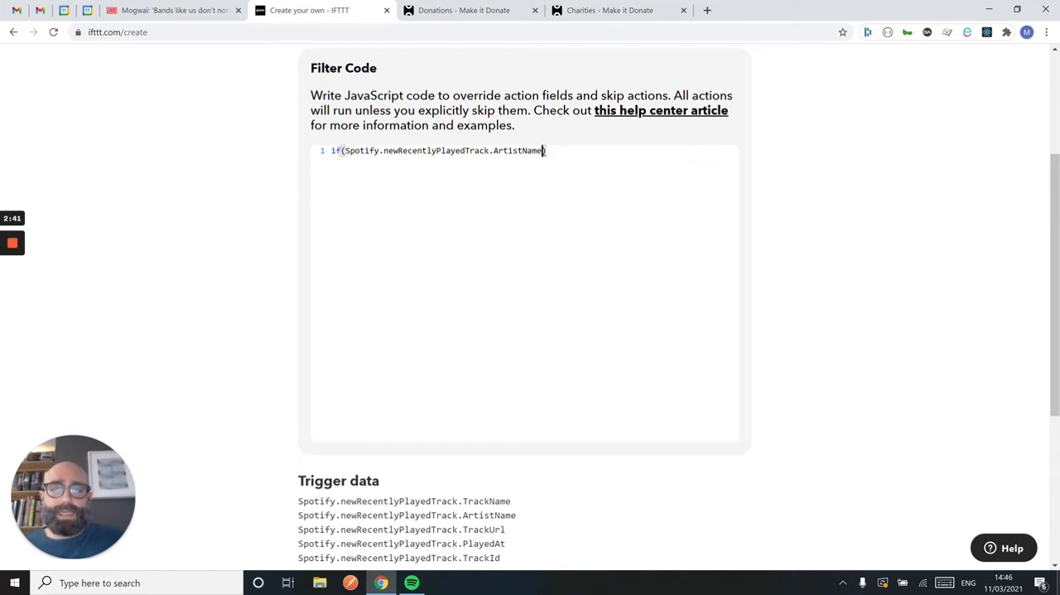
pyautogui.write('!=')
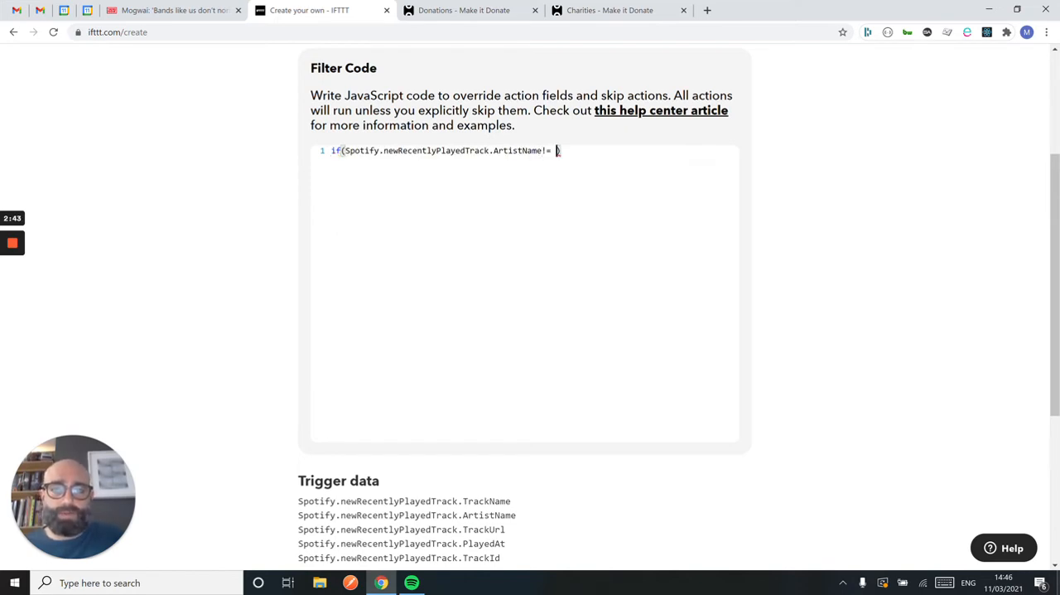
pyautogui.write('"')
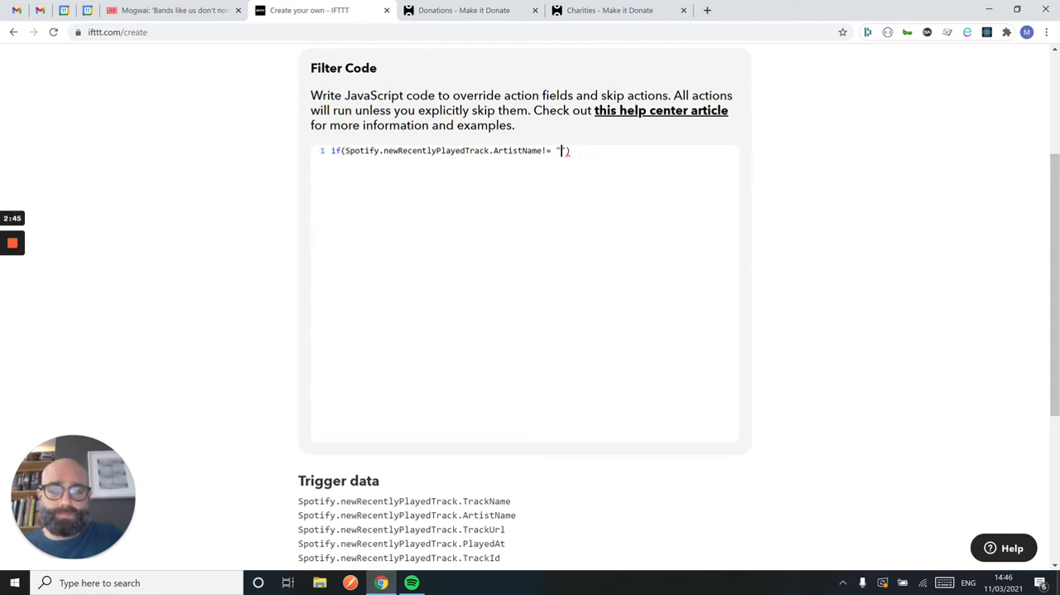
pyautogui.write('Mogwai')
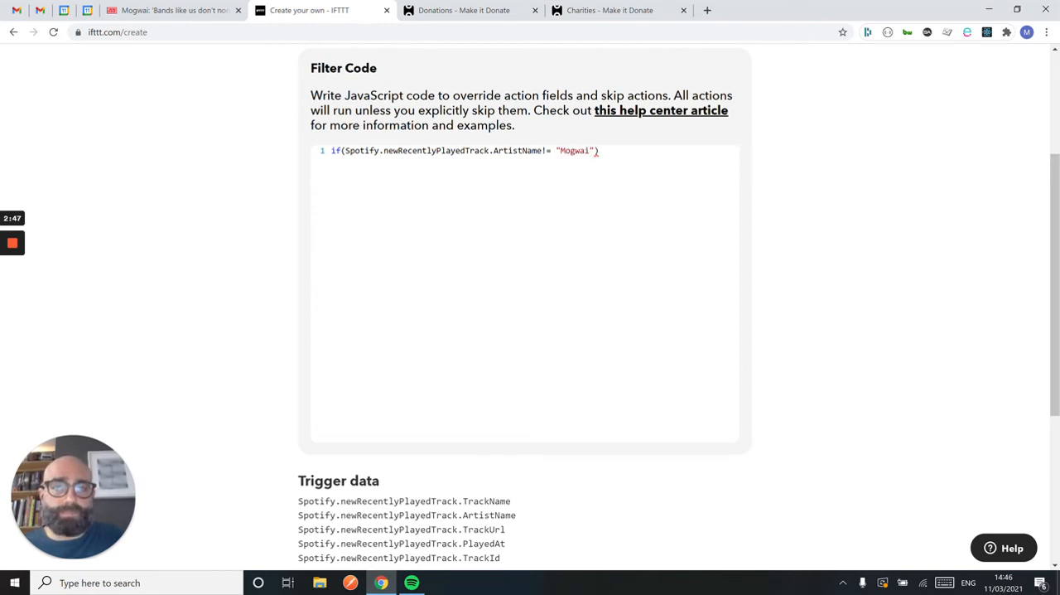
pyautogui.write('{')
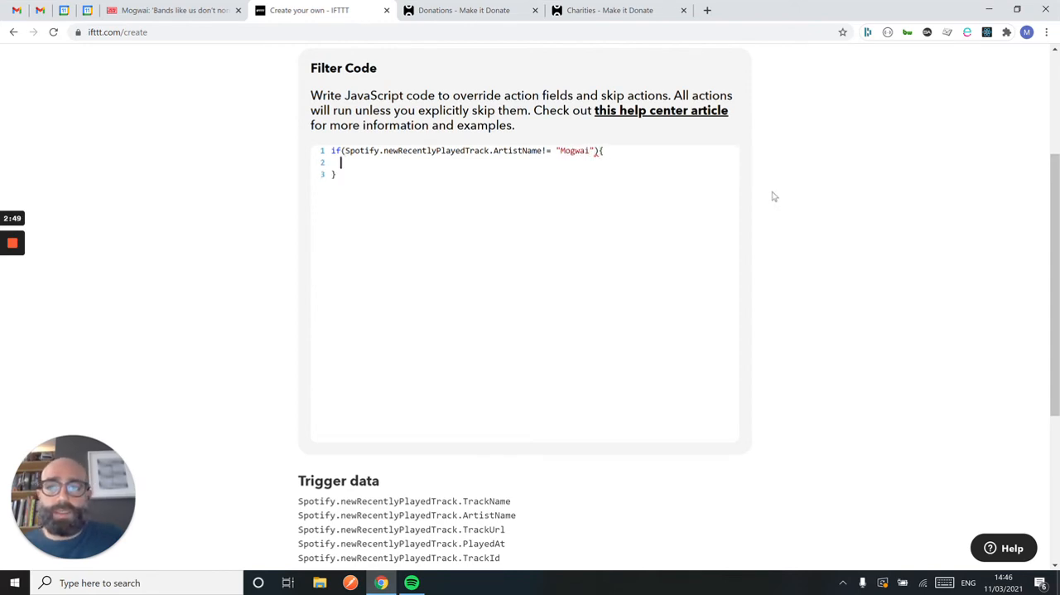
pyautogui.scroll(-3)
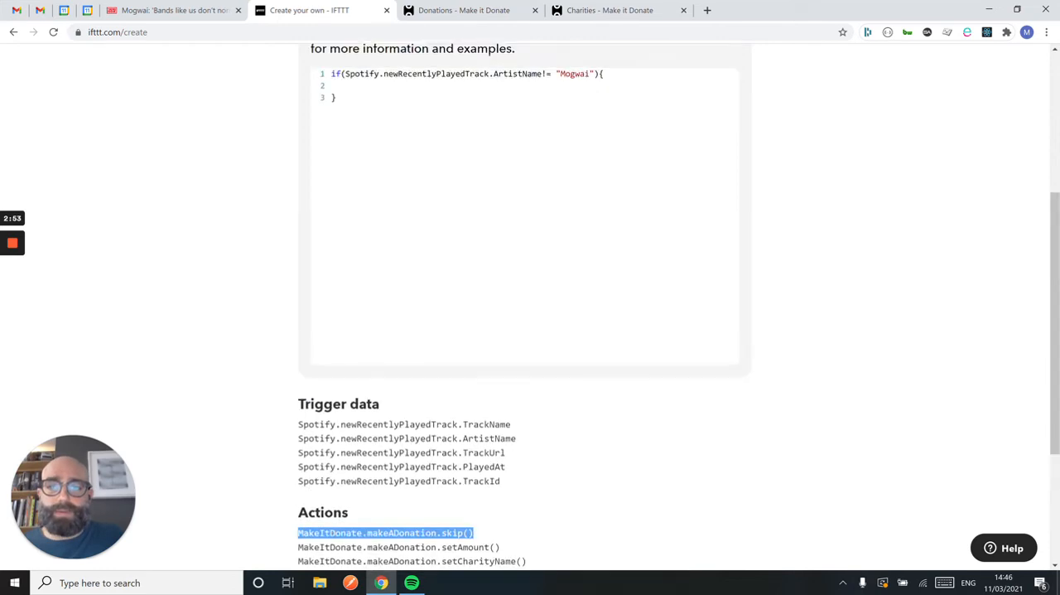
pyautogui.scroll(3)
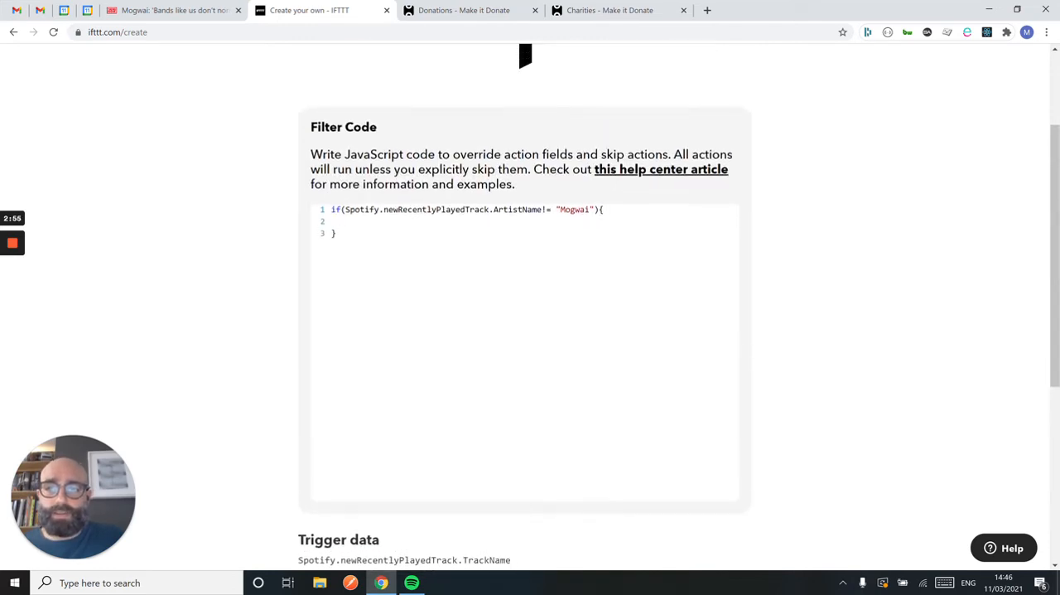
pyautogui.write('MakeItDonate.makeADonation.skip();')
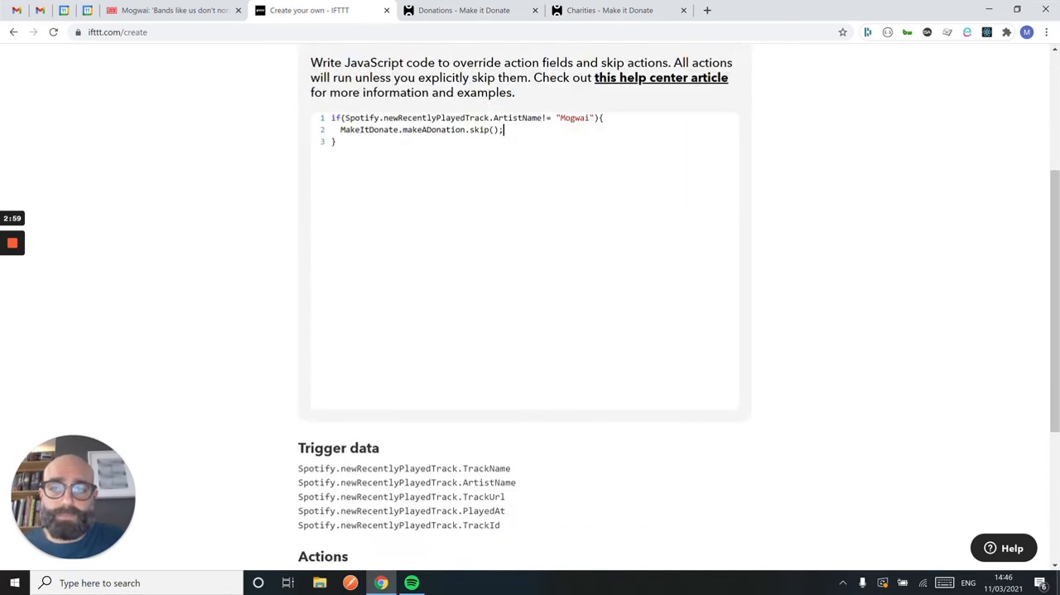
pyautogui.scroll(-3)
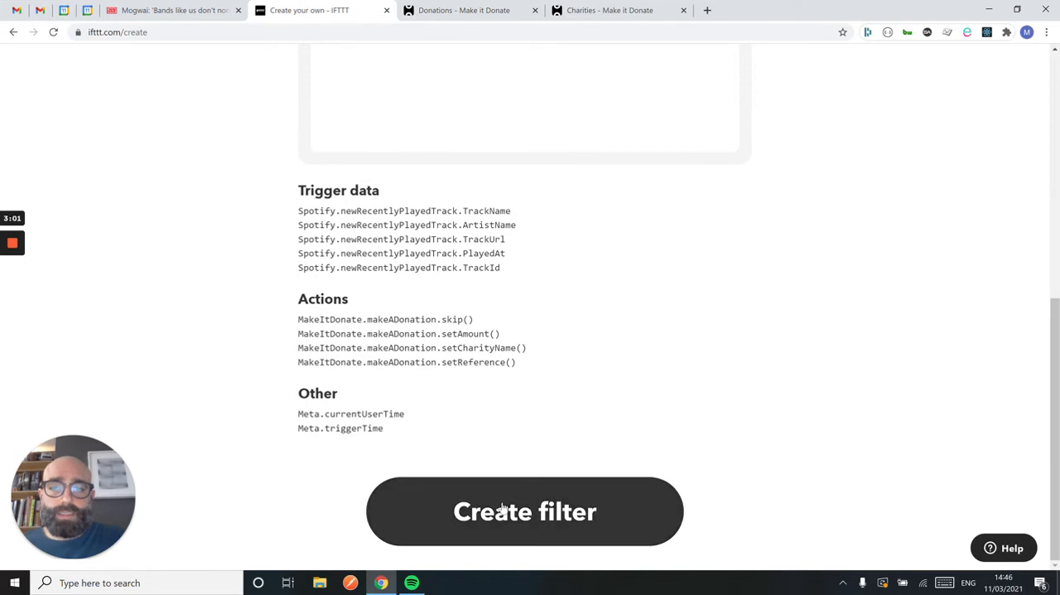
pyautogui.click(525, 511)
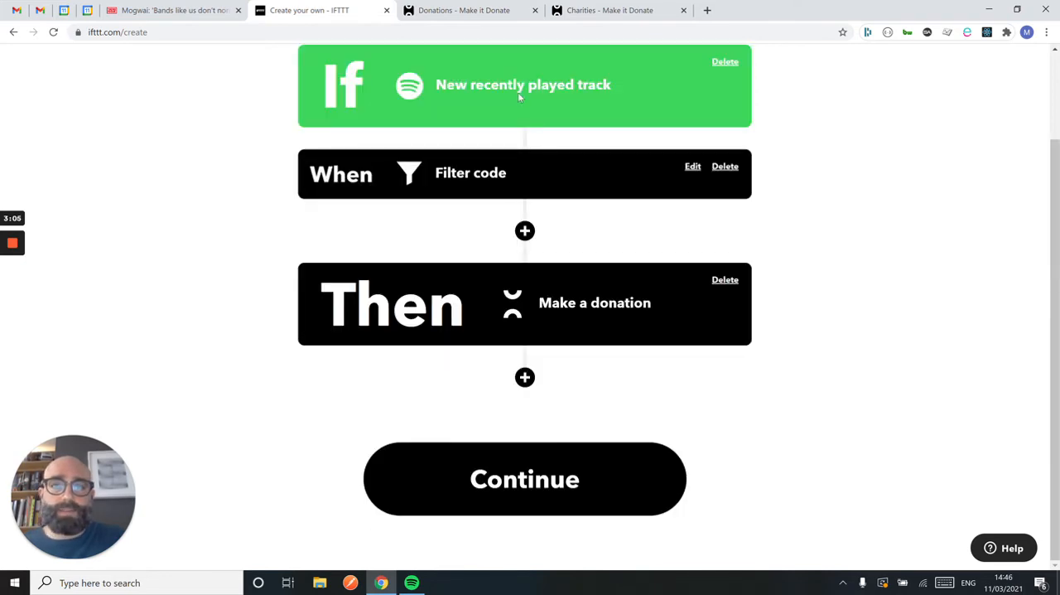
pyautogui.moveTo(550, 521)
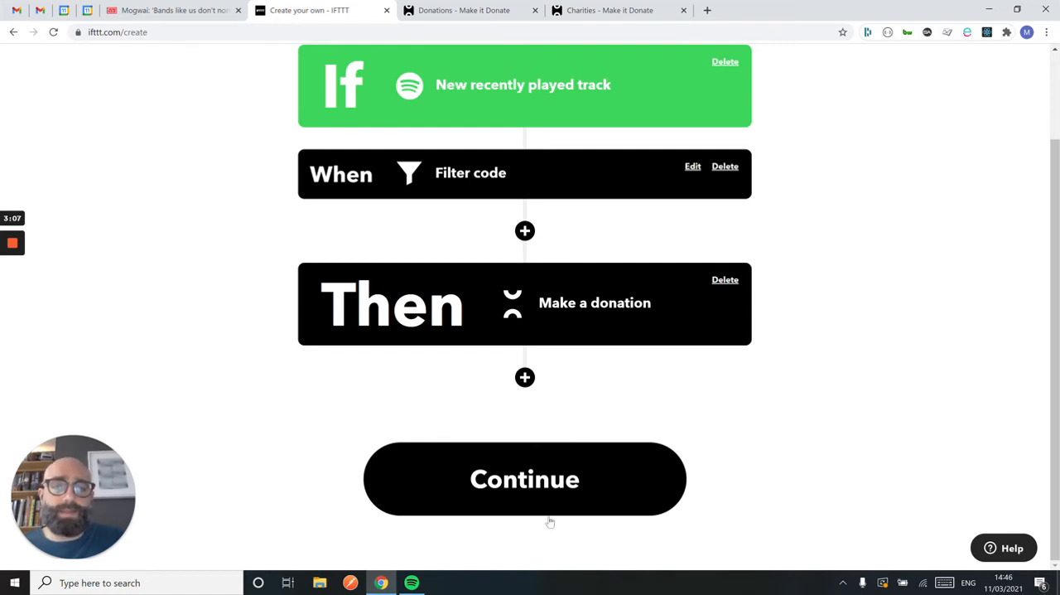
# Step: Name the applet 'Mogwai donates to the big issue', enable run notifications, and finish it
pyautogui.click(524, 479)
pyautogui.write('Mo')
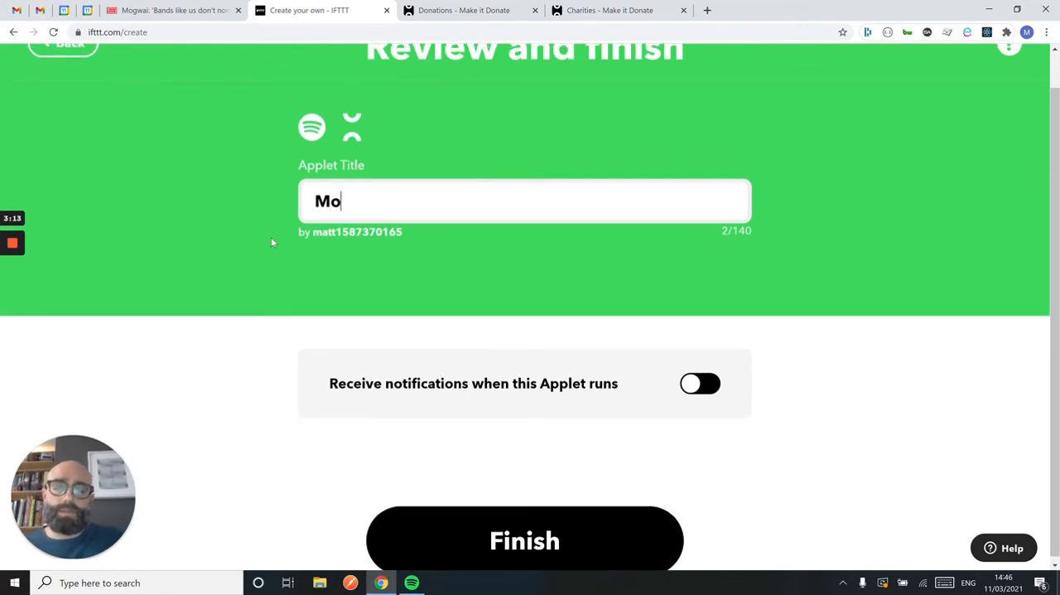
pyautogui.write('gwai dona')
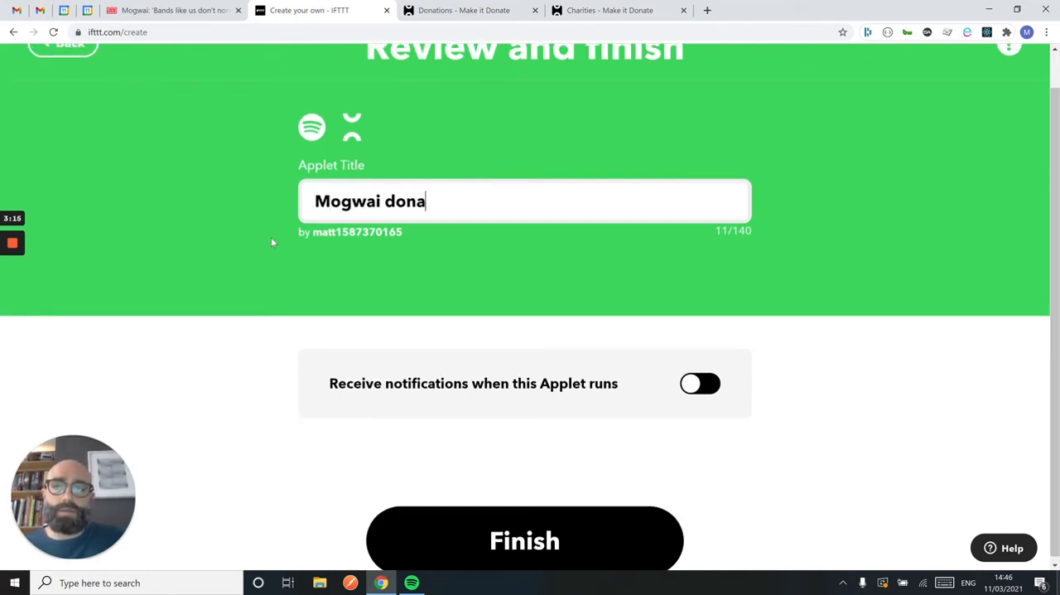
pyautogui.write('tes to the big')
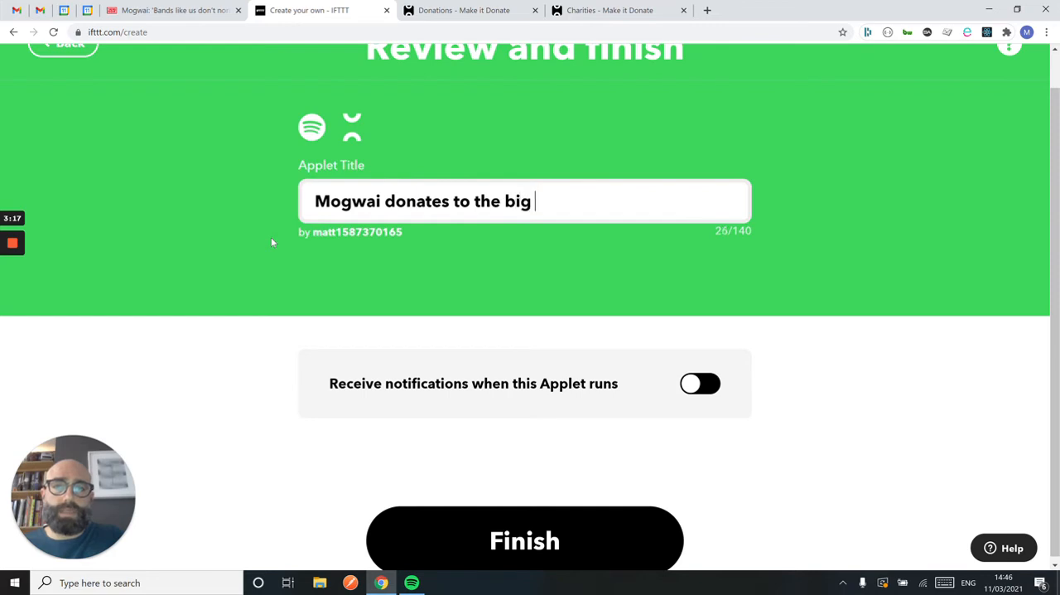
pyautogui.write('issue')
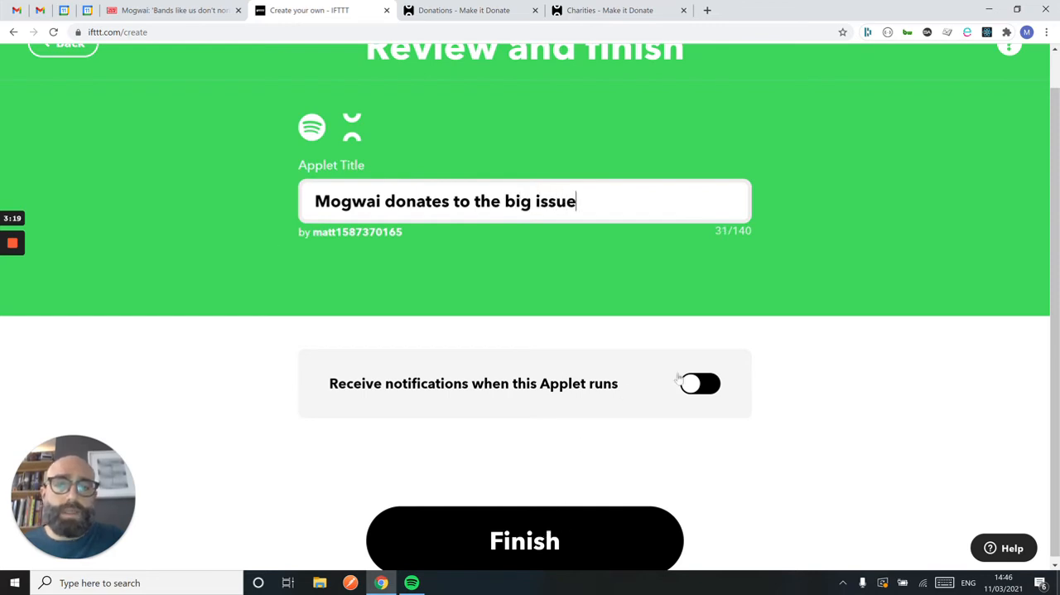
pyautogui.click(698, 382)
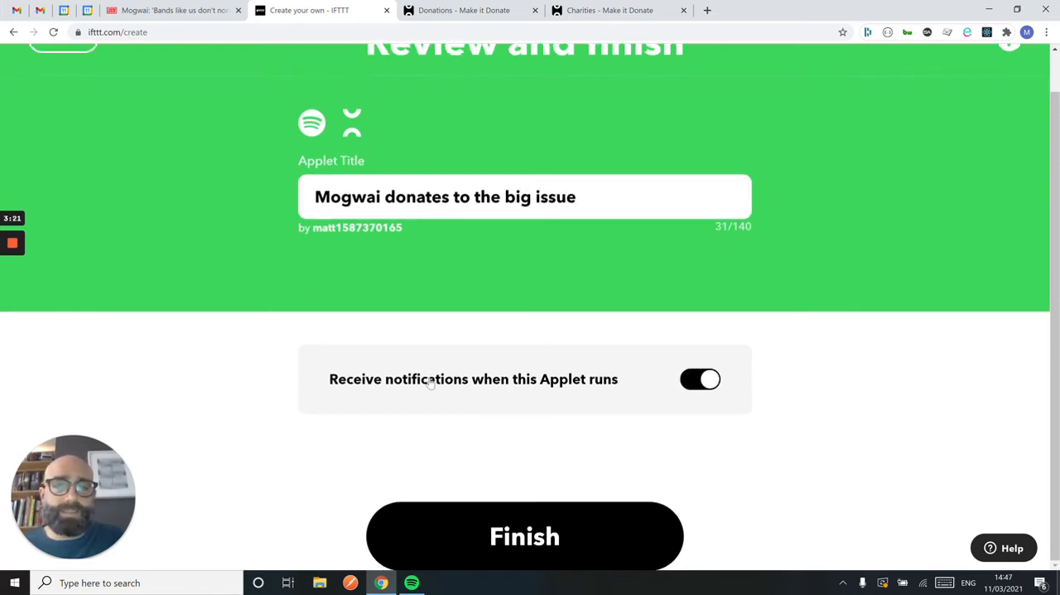
pyautogui.moveTo(487, 543)
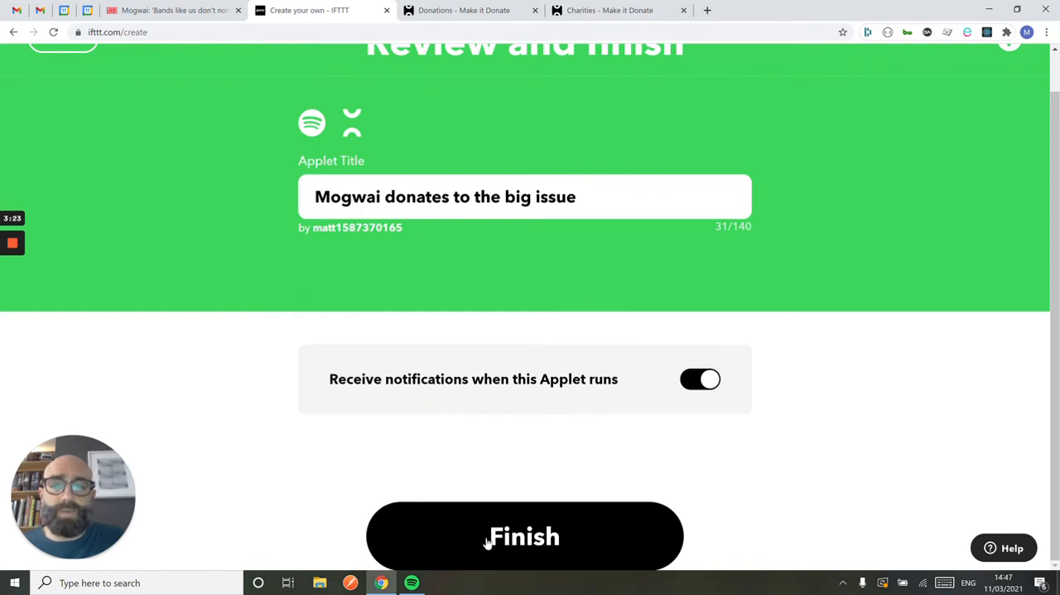
pyautogui.click(525, 536)
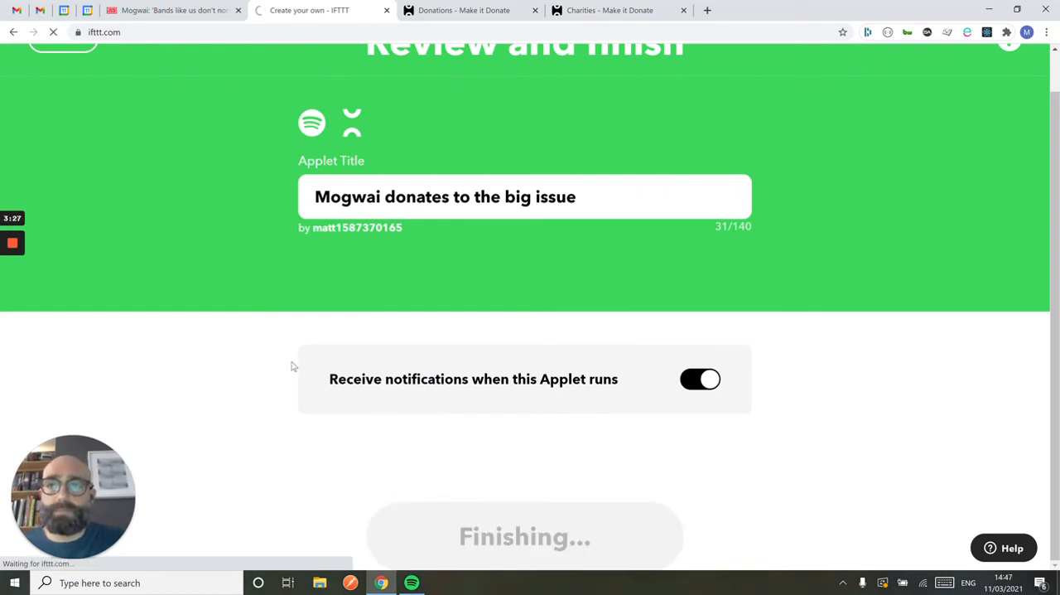
# Step: Scroll the new applet's page down to its Connected status and not-yet-run info
pyautogui.click(524, 536)
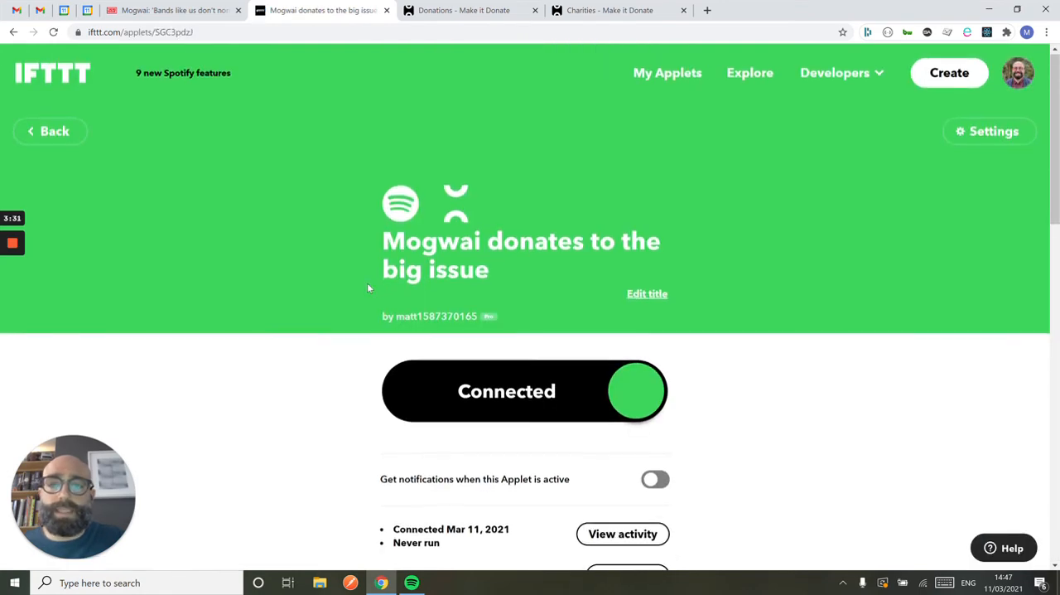
pyautogui.scroll(-3)
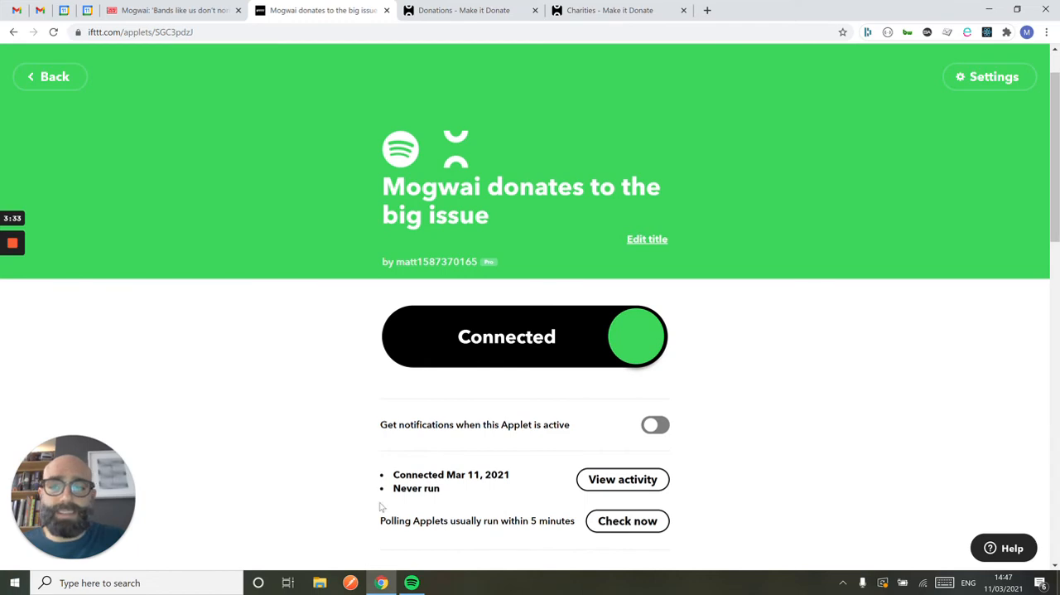
pyautogui.moveTo(126, 279)
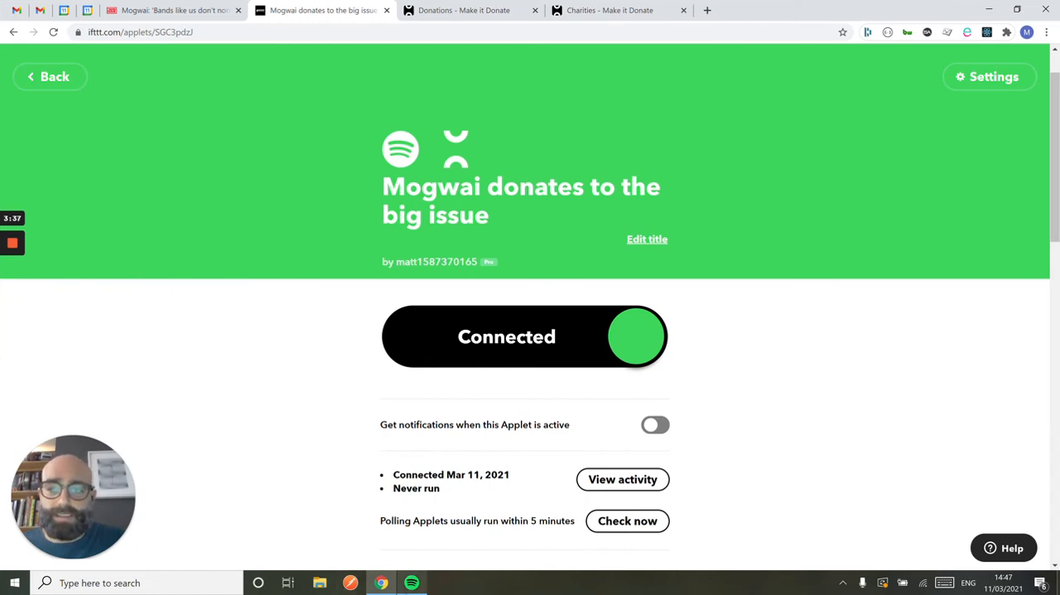
# Step: Play a track from Mogwai's As The Love Continues album in Spotify
pyautogui.click(412, 582)
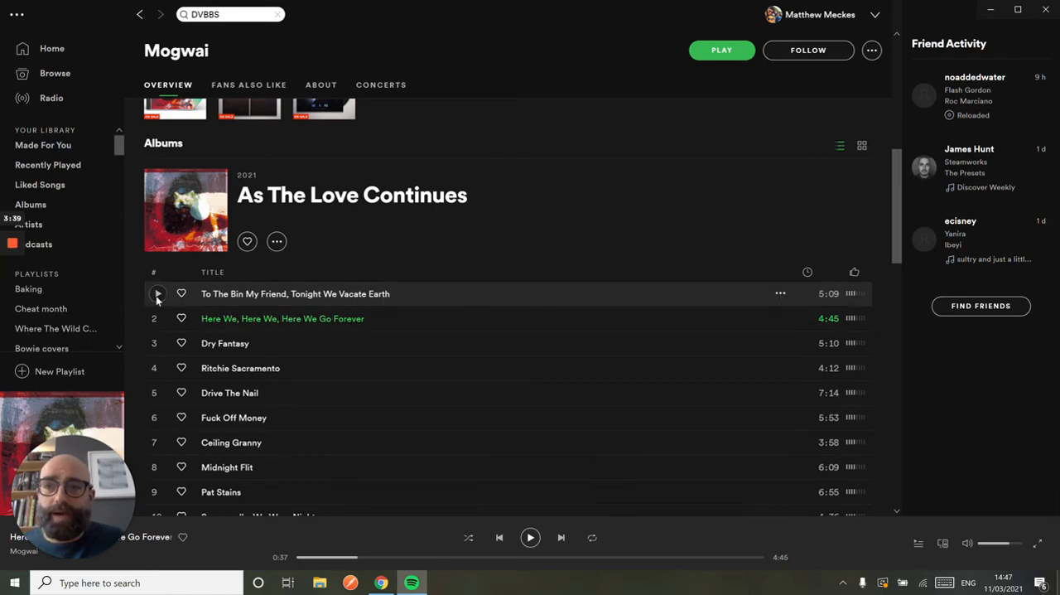
pyautogui.click(158, 293)
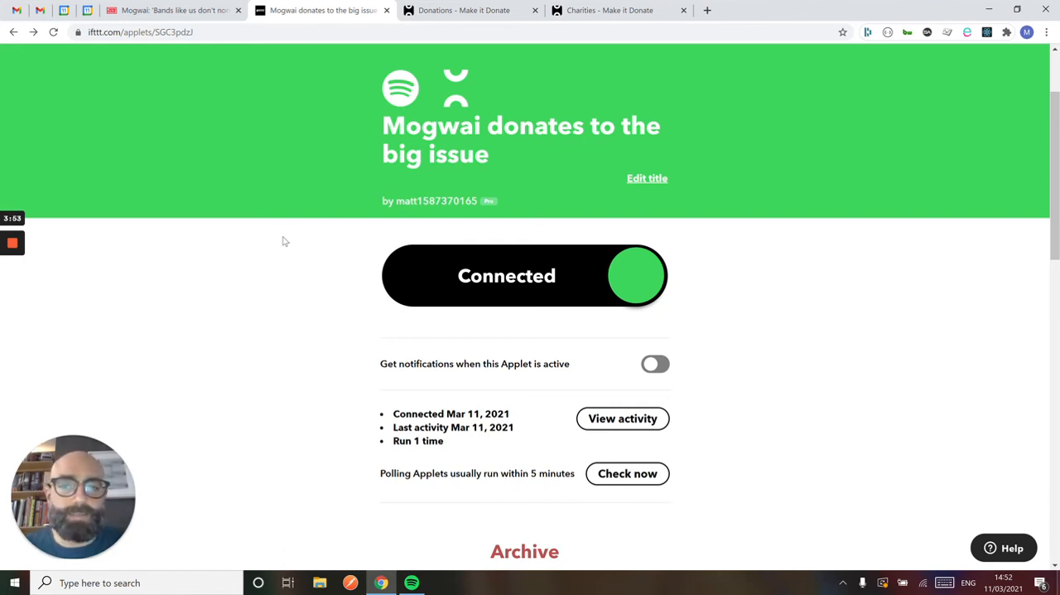
pyautogui.moveTo(168, 386)
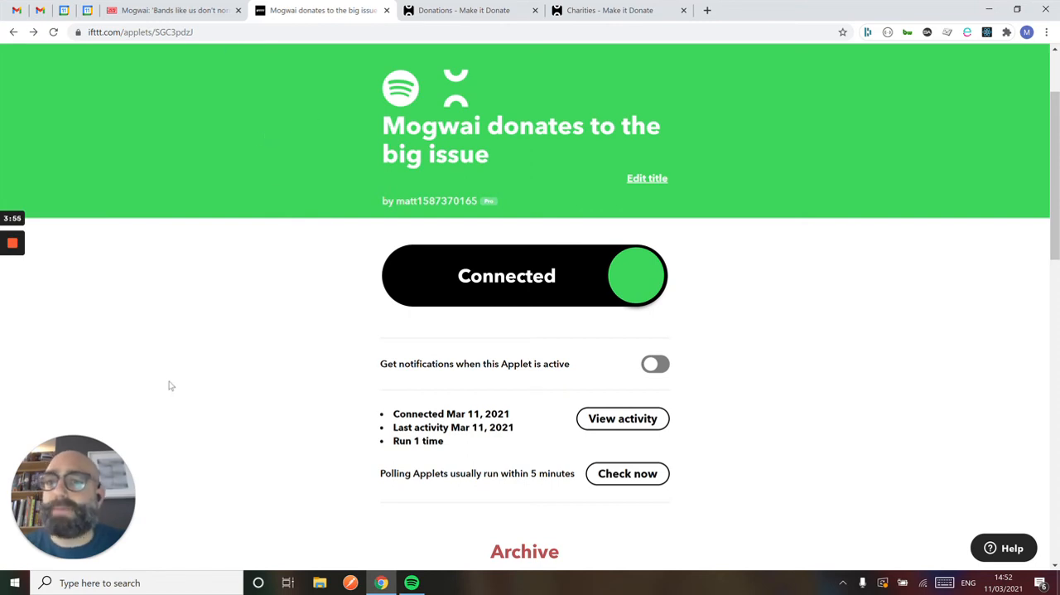
pyautogui.moveTo(445, 444)
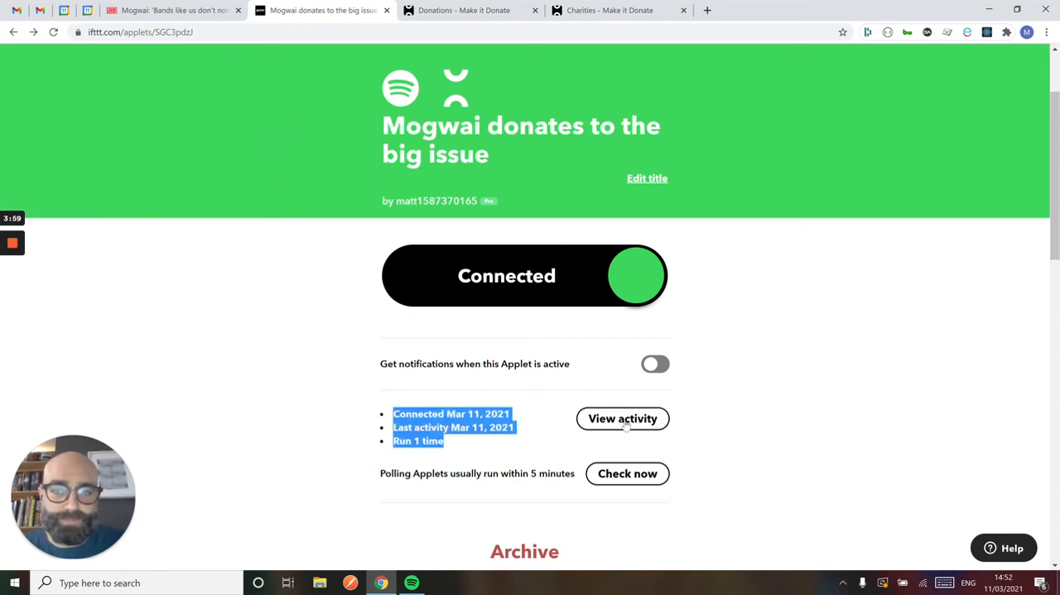
# Step: Expand the Spotify 'New recently played track' run in the applet's activity log
pyautogui.click(622, 418)
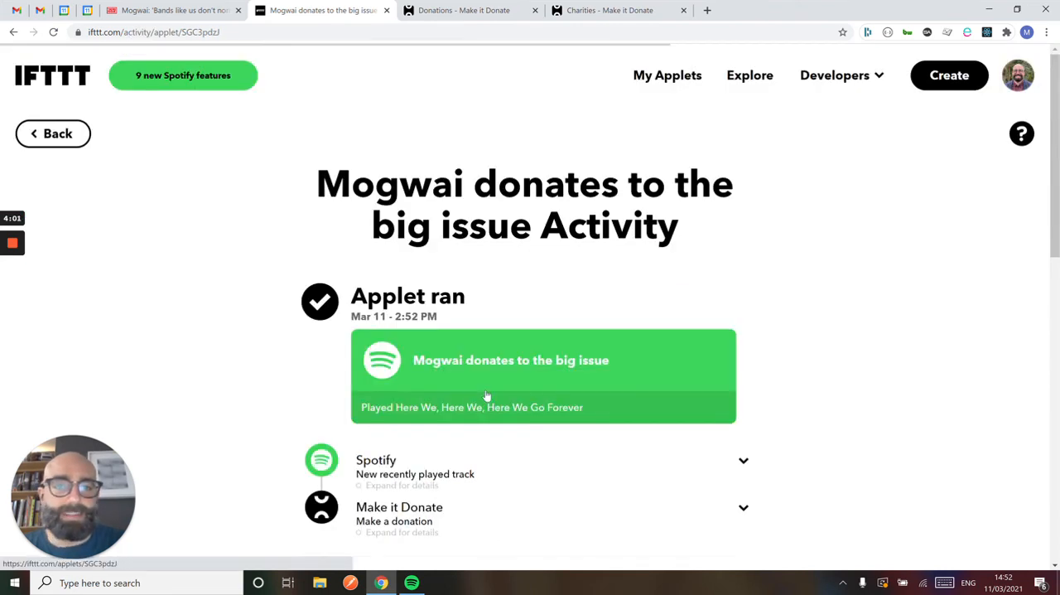
pyautogui.scroll(-3)
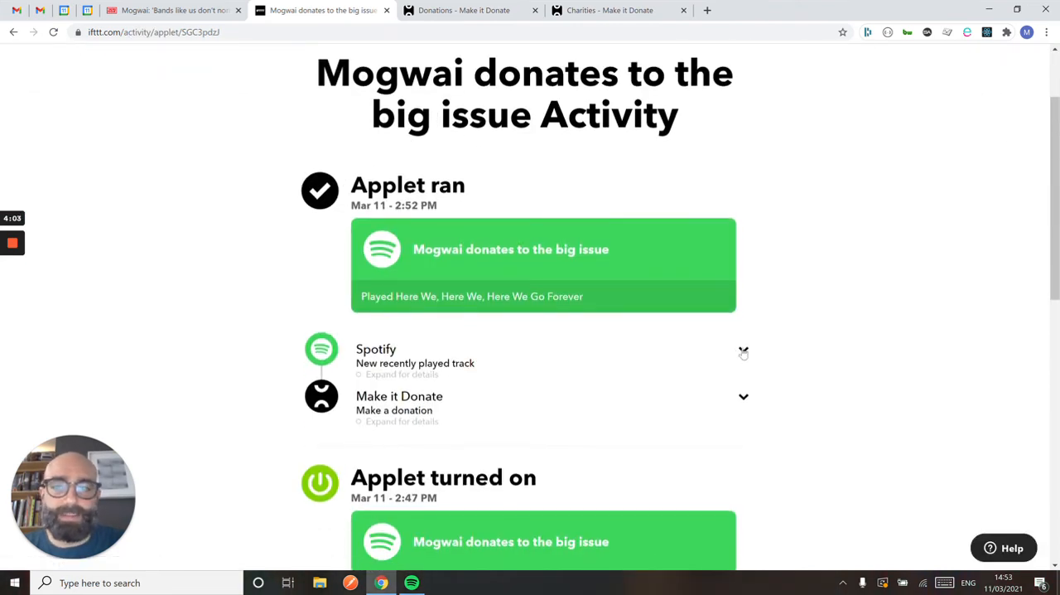
pyautogui.click(743, 353)
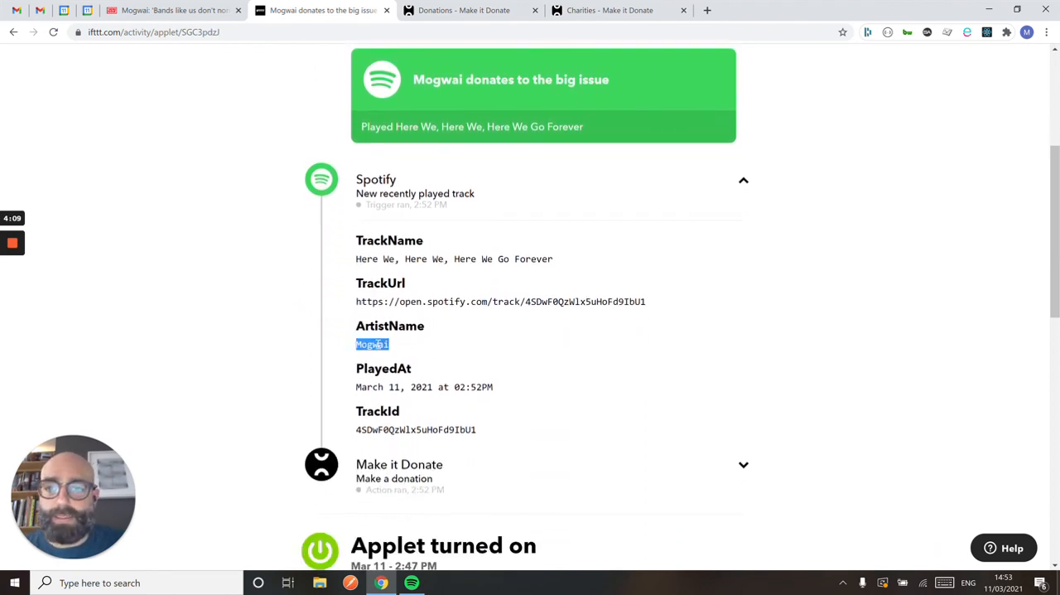
pyautogui.scroll(-3)
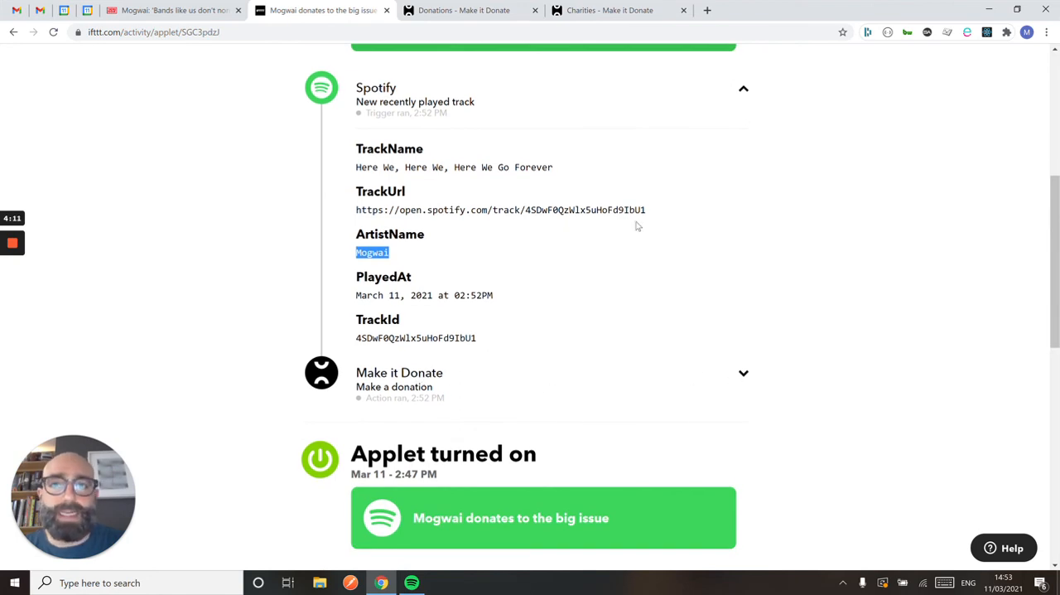
# Step: Reload the Make it Donate Donations tab to show the 5p Big Issue Foundation donation
pyautogui.click(464, 10)
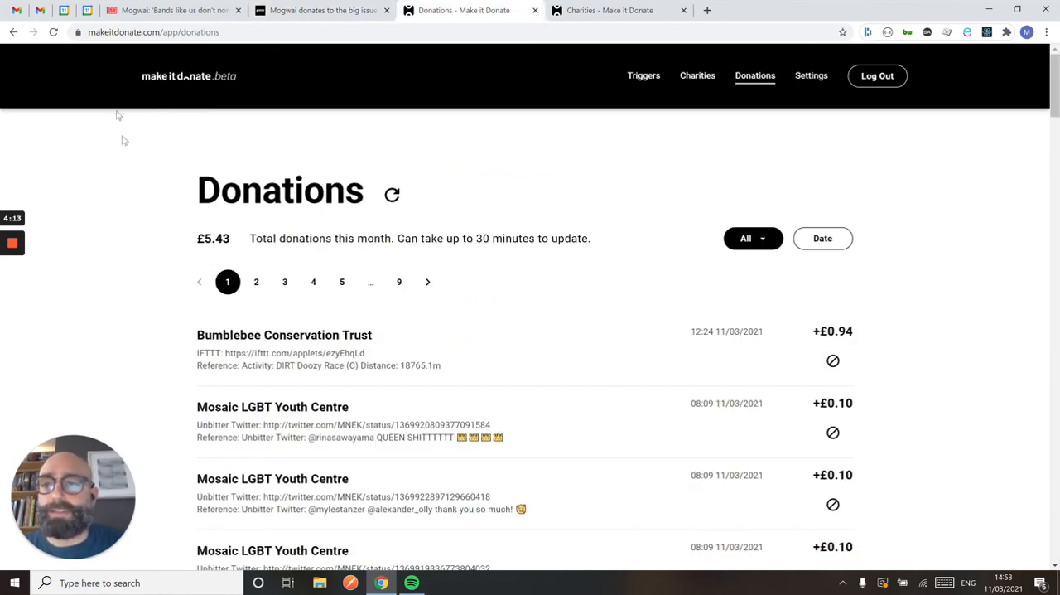
pyautogui.click(284, 282)
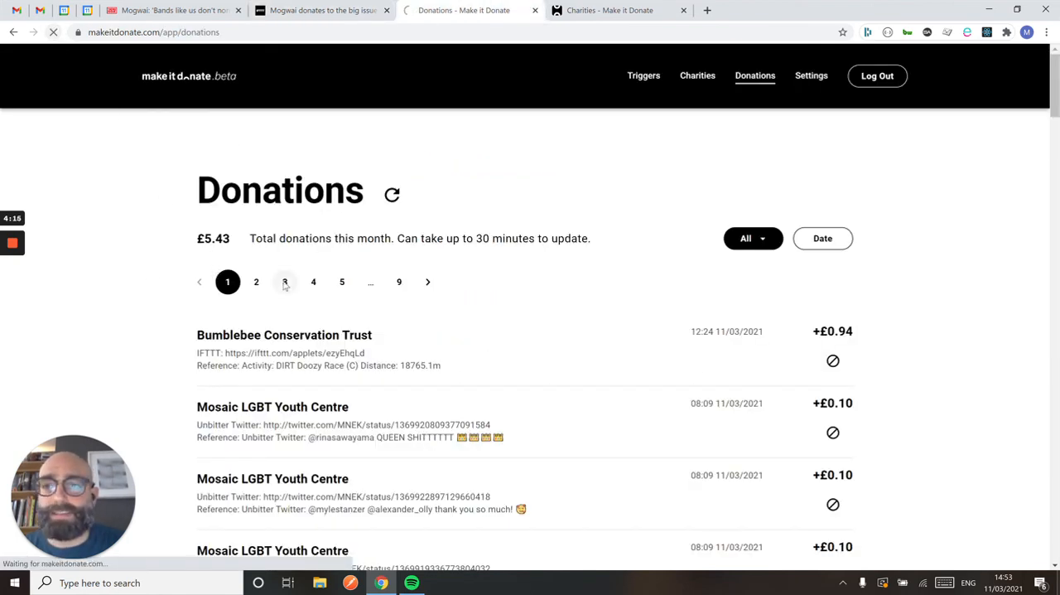
pyautogui.click(392, 193)
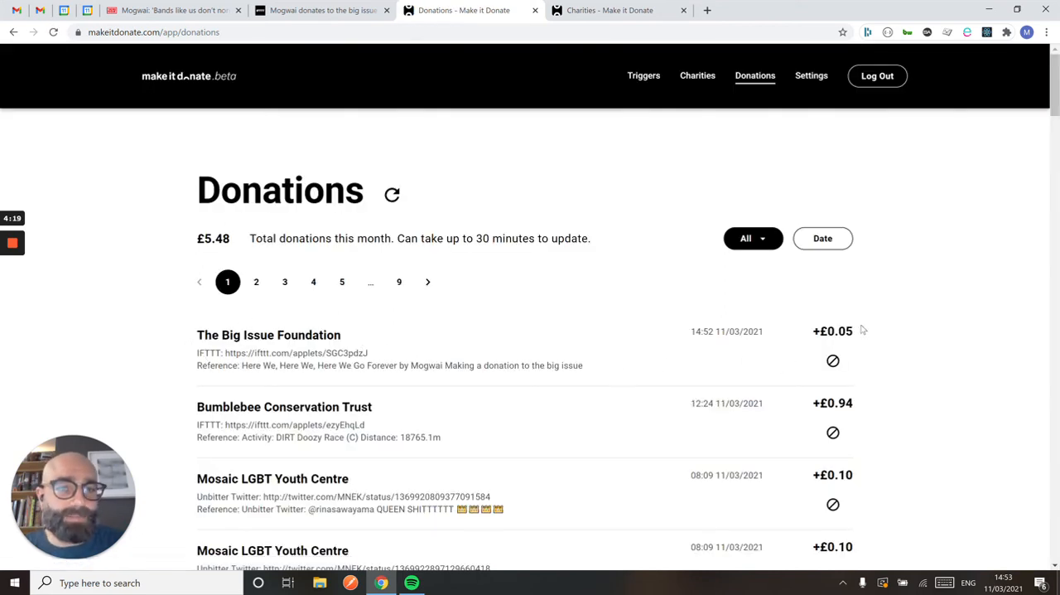
pyautogui.moveTo(281, 352)
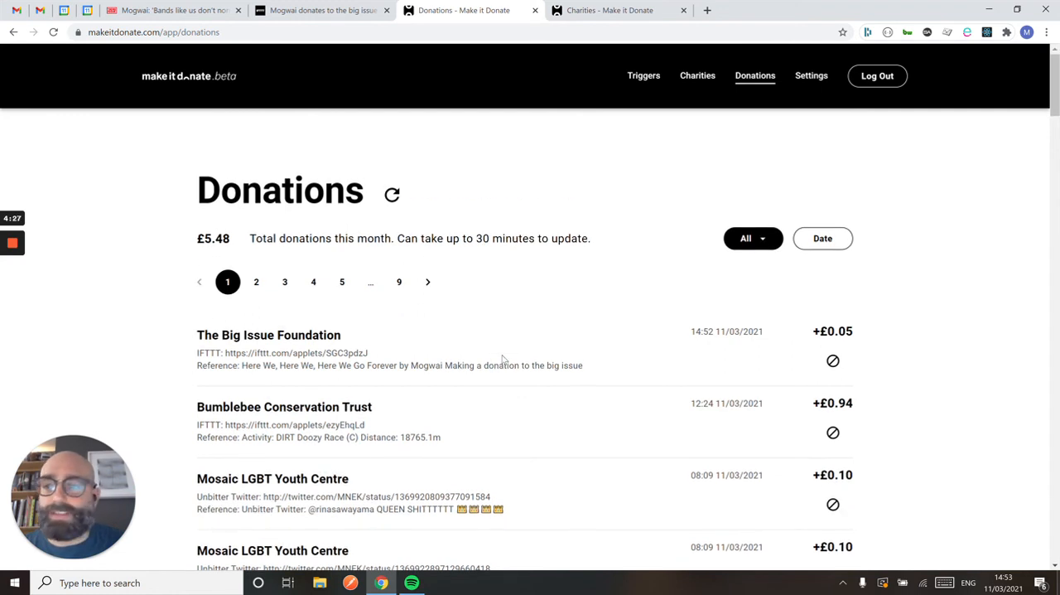
pyautogui.rightClick(512, 285)
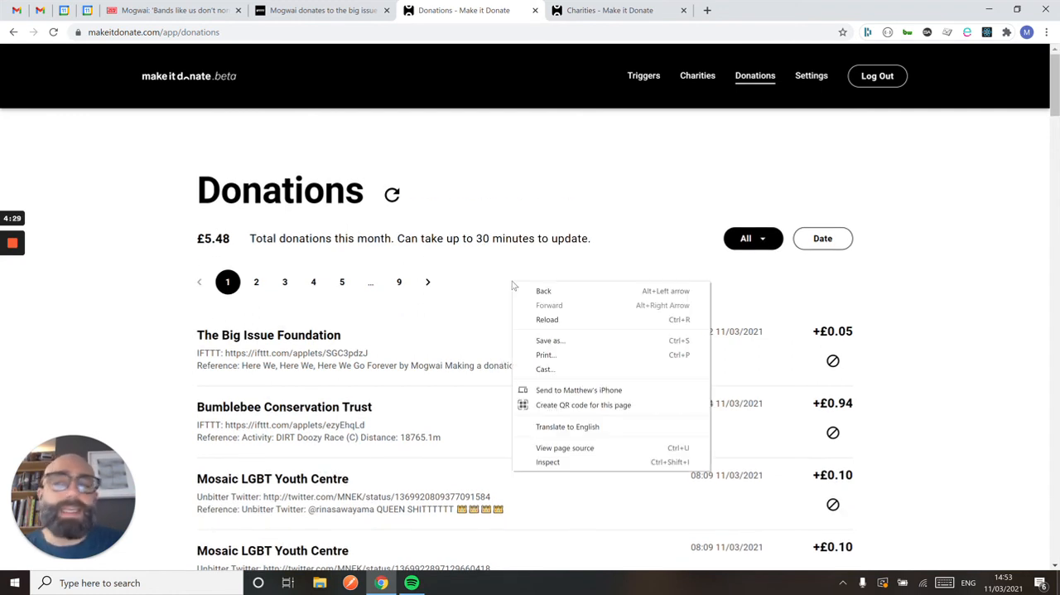
pyautogui.click(166, 328)
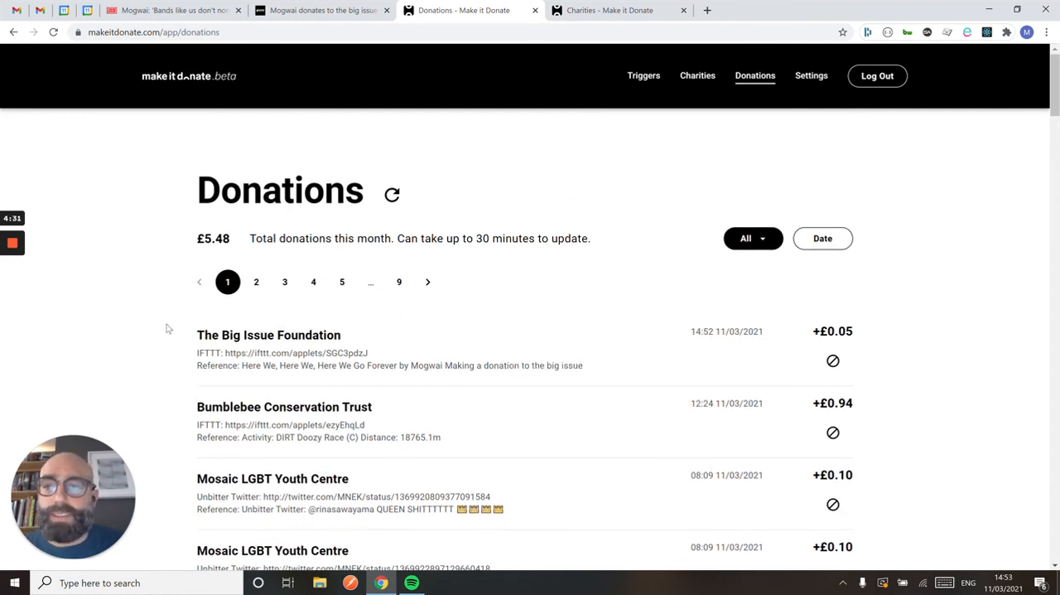
pyautogui.rightClick(428, 514)
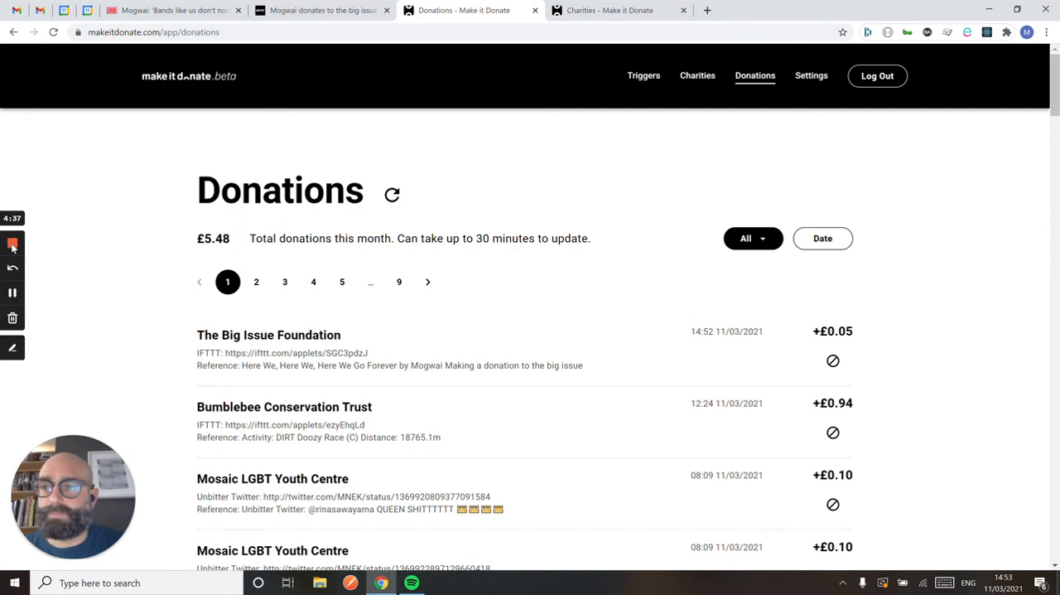
pyautogui.moveTo(98, 200)
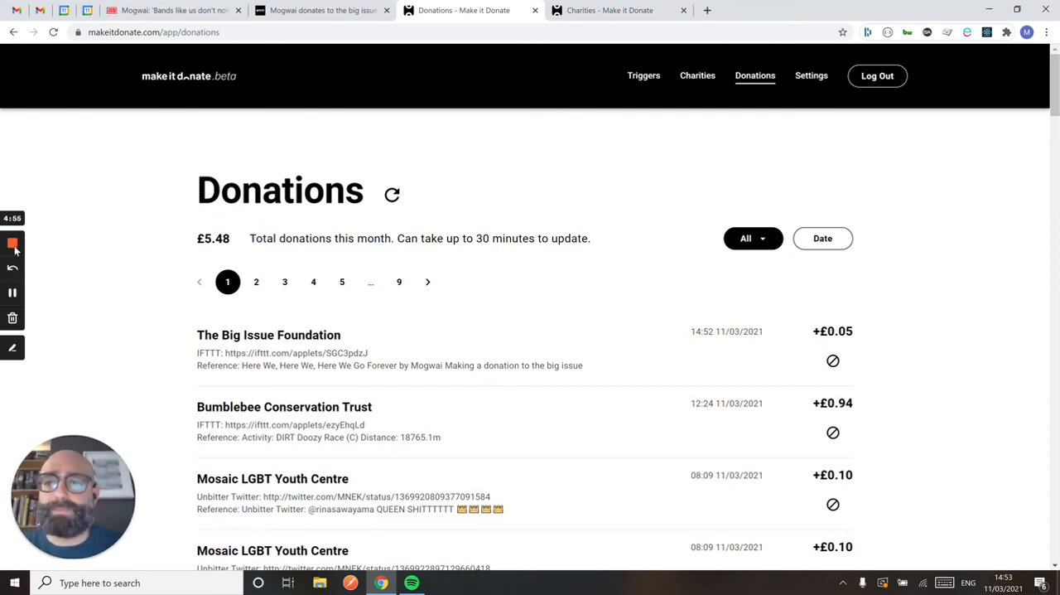
pyautogui.moveTo(13, 243)
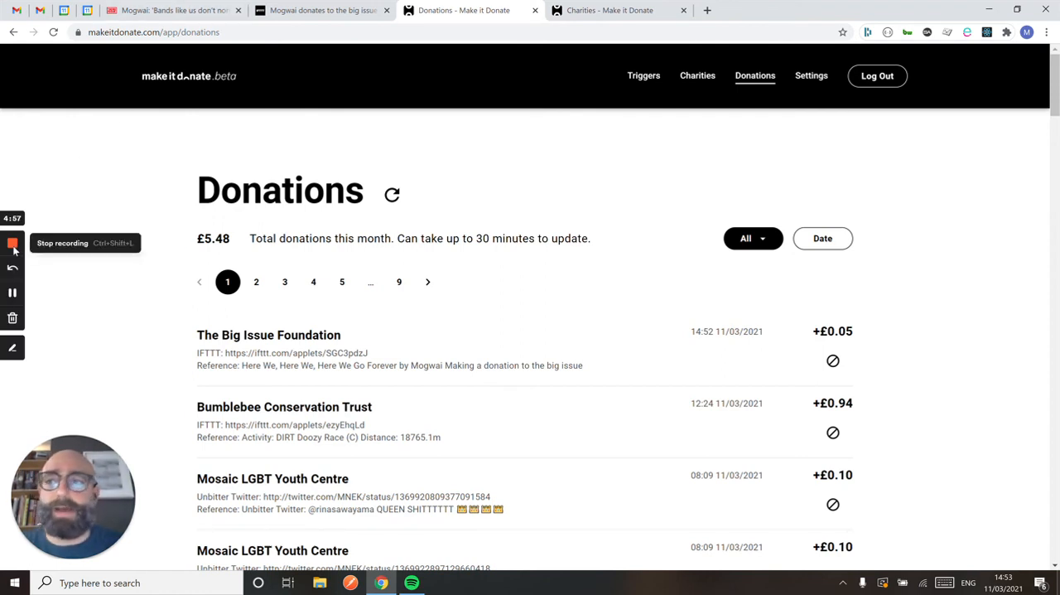